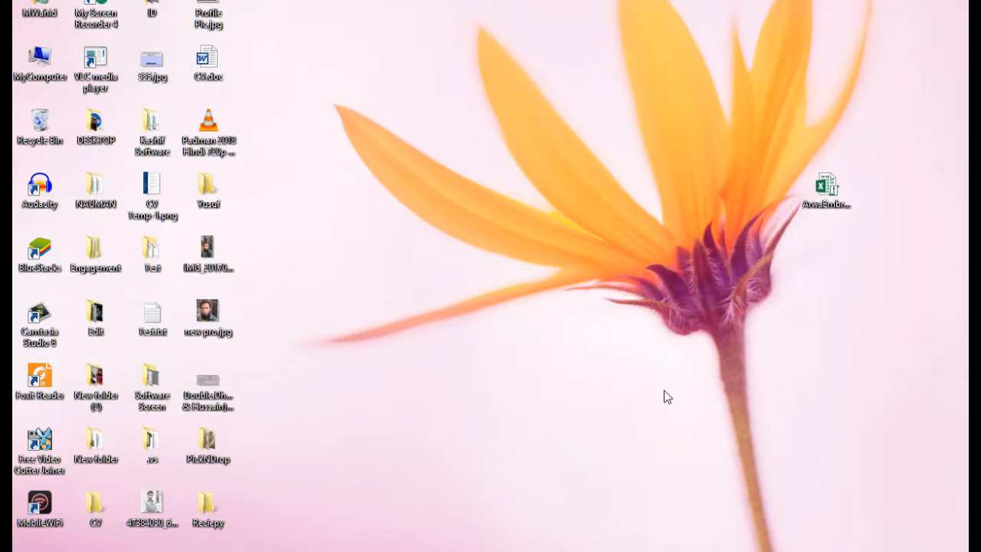
{"action": "mouse_move", "coordinate": [675, 396]}
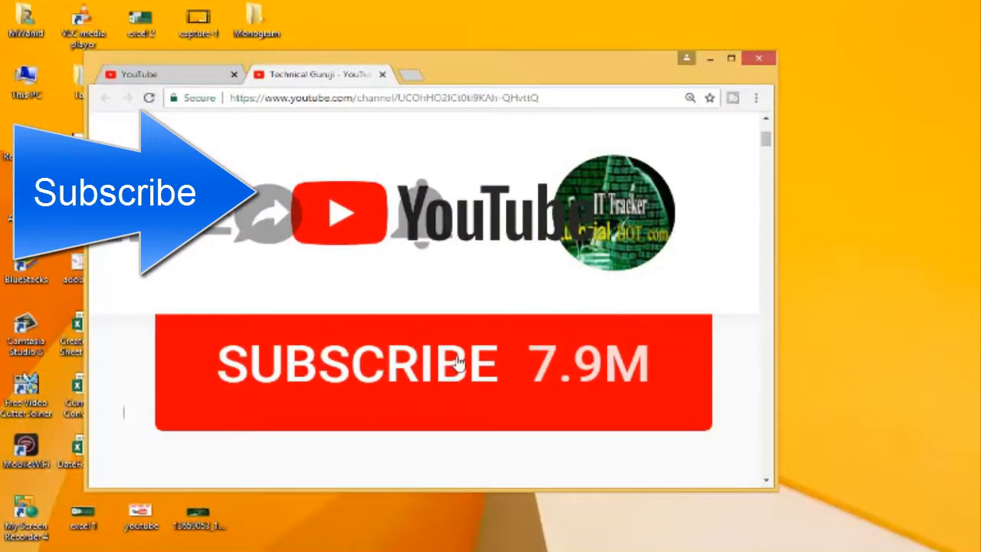
Subscribe to the YouTube channel and turn on its bell notifications.
{"action": "left_click", "coordinate": [432, 364]}
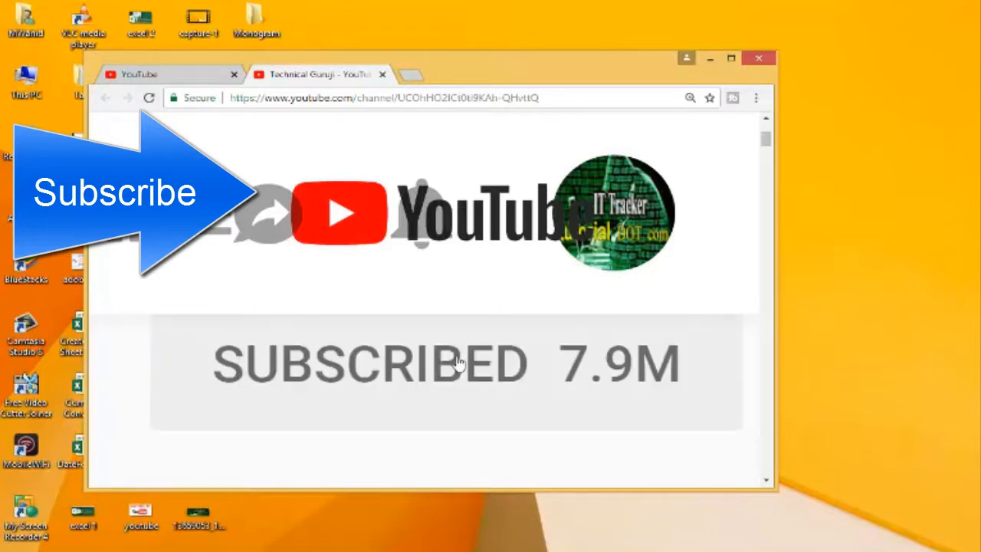
{"action": "left_click", "coordinate": [457, 364]}
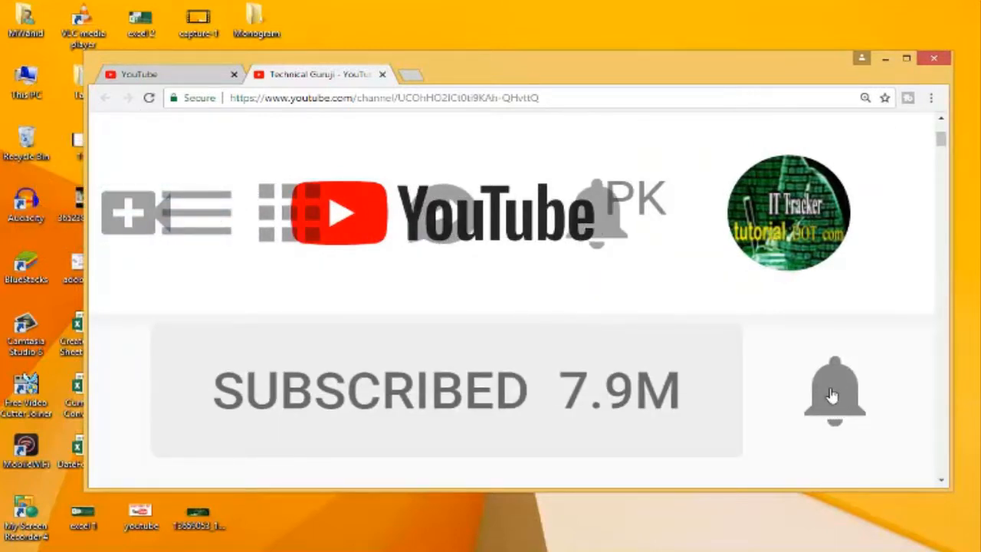
{"action": "left_click", "coordinate": [833, 392]}
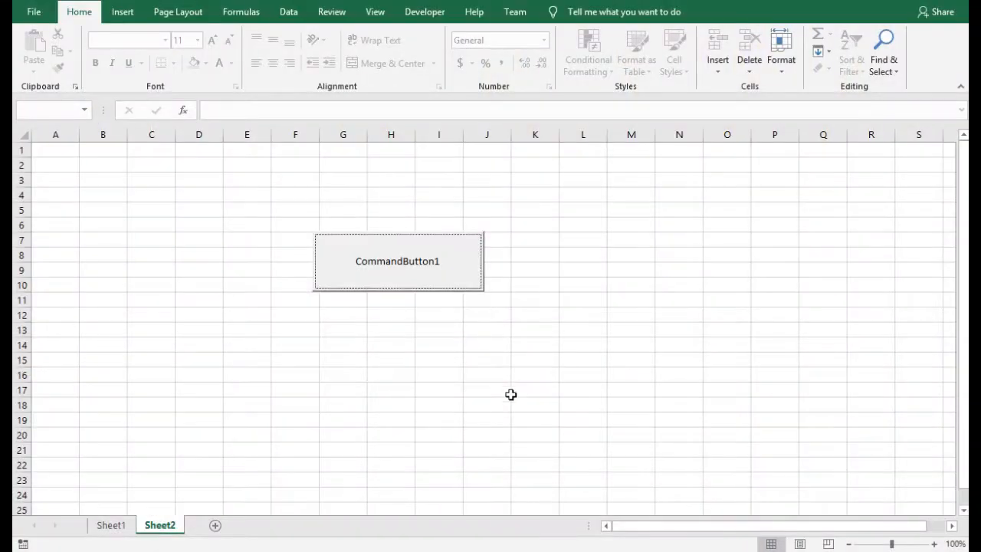
Open the Visual Basic editor and show UserForm2's design with its text boxes and buttons.
{"action": "left_click", "coordinate": [438, 343]}
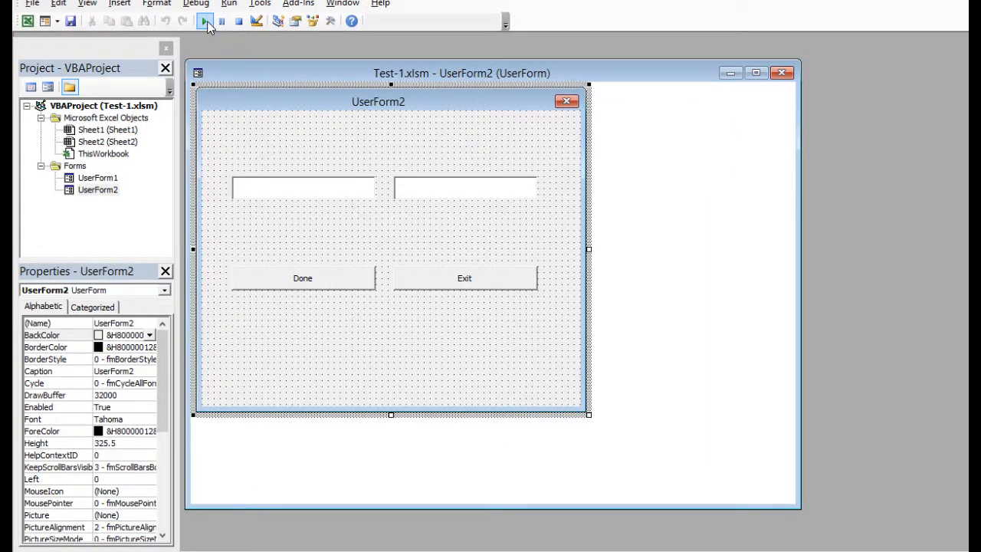
{"action": "mouse_move", "coordinate": [205, 21]}
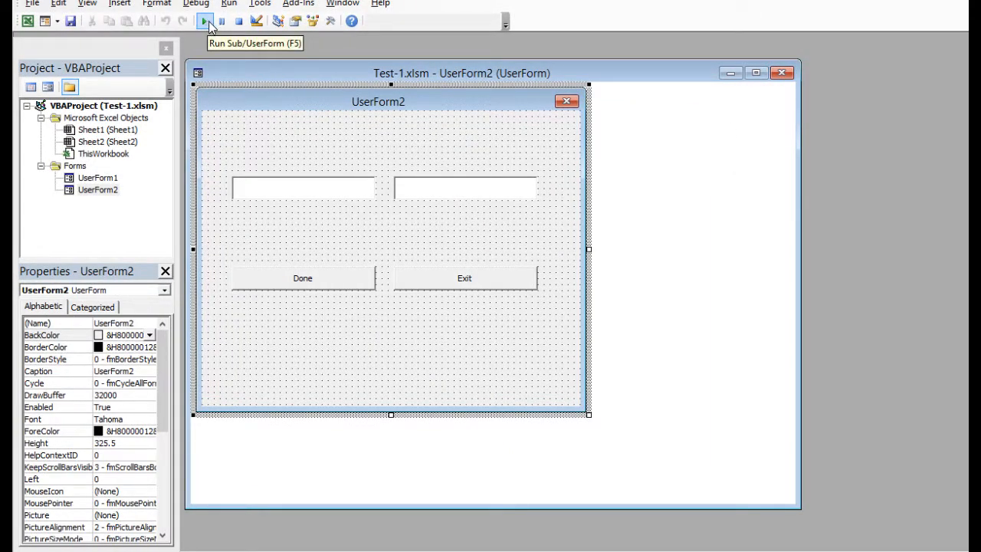
{"action": "left_click", "coordinate": [205, 22]}
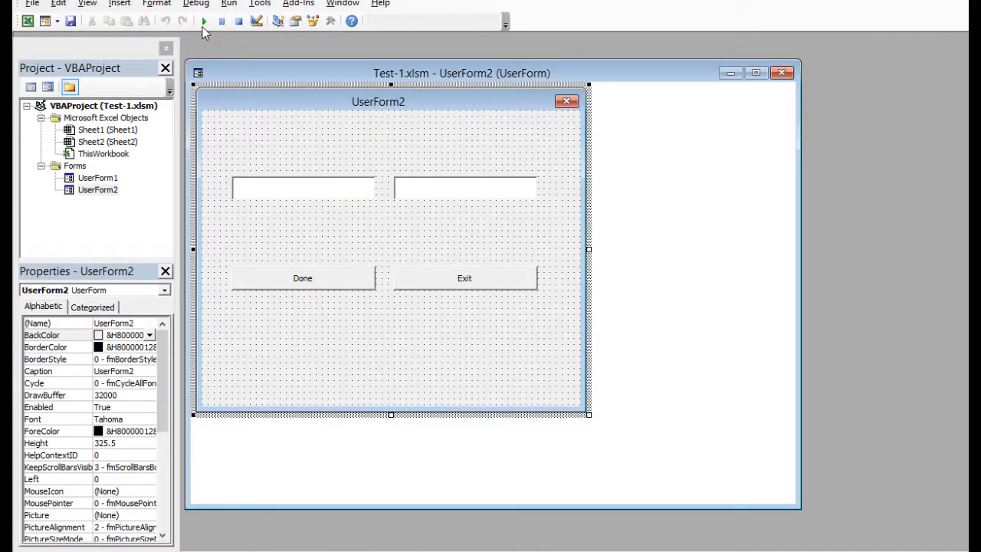
Run UserForm2 and submit Done with empty boxes to get the 'No file detected' warning.
{"action": "left_click", "coordinate": [204, 22]}
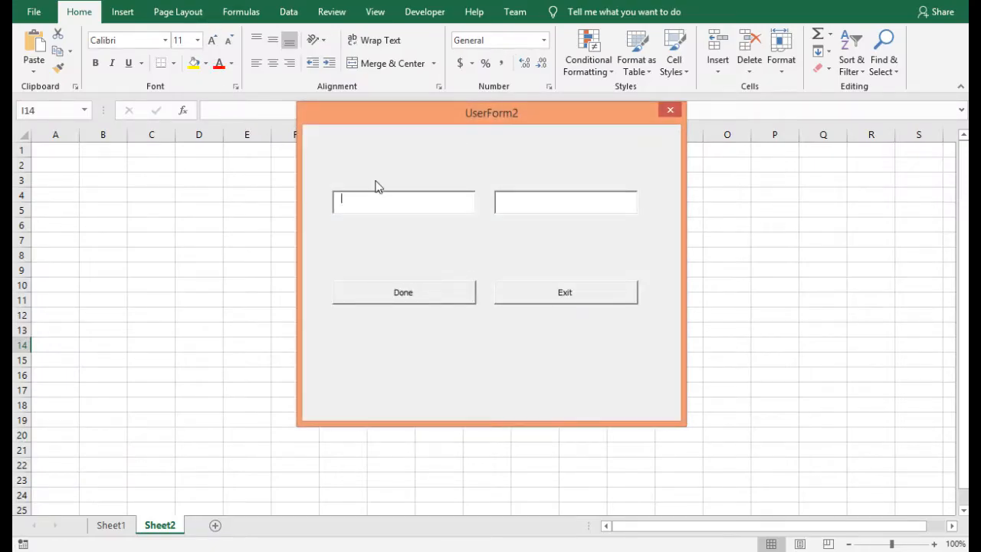
{"action": "left_click", "coordinate": [565, 200]}
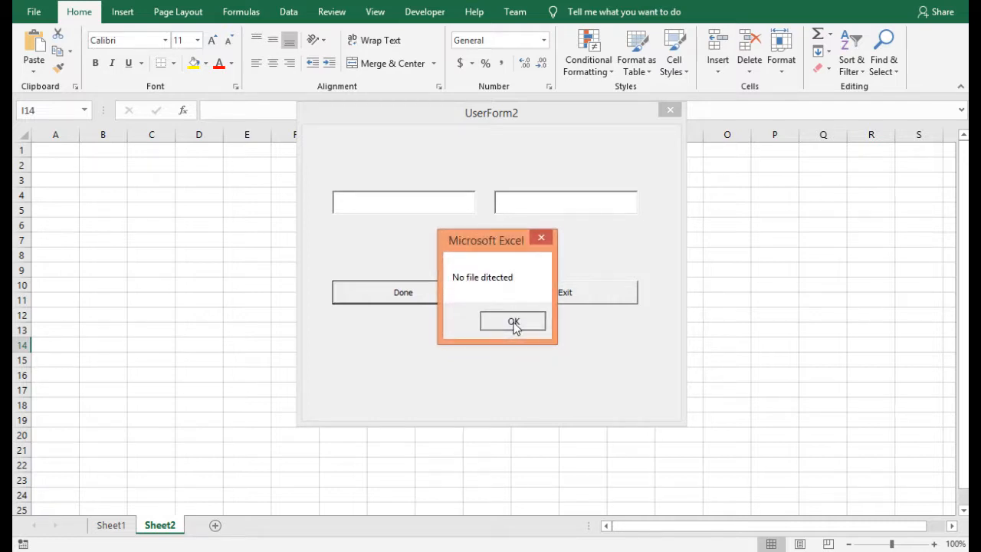
{"action": "left_click", "coordinate": [512, 320]}
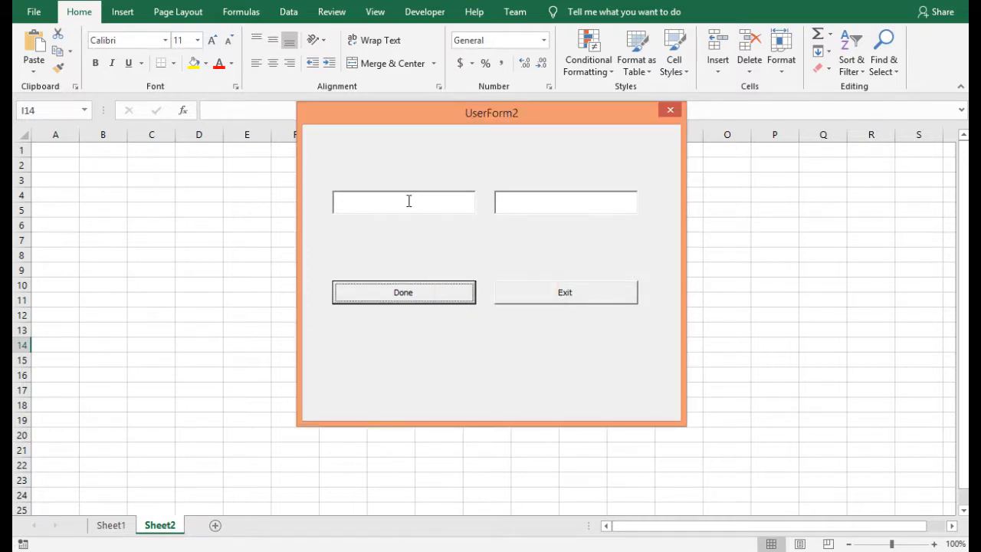
{"action": "left_click", "coordinate": [401, 202]}
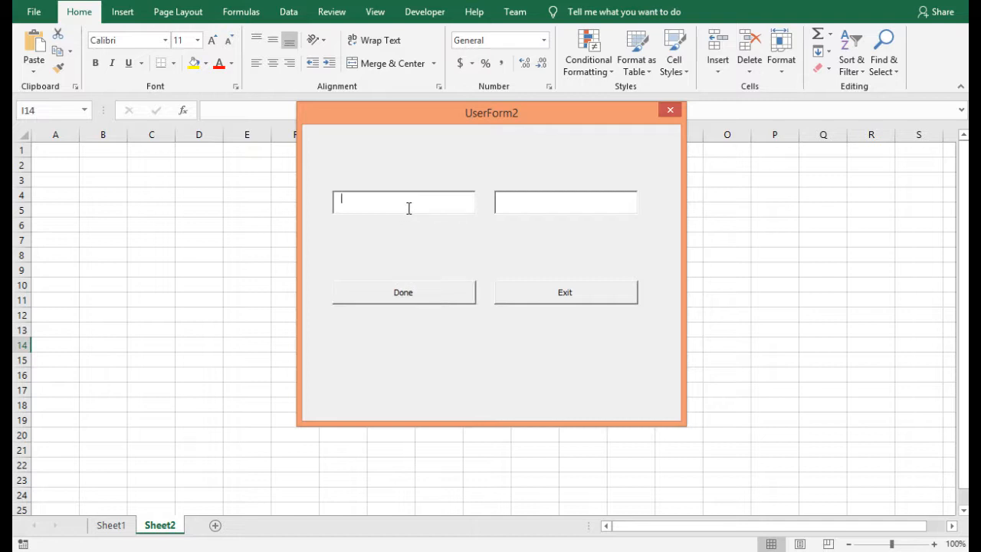
Enter 'wahid' as the name, submit Done and dismiss the 'No file detected' and 'Only numeric please' alerts.
{"action": "type", "text": "abc"}
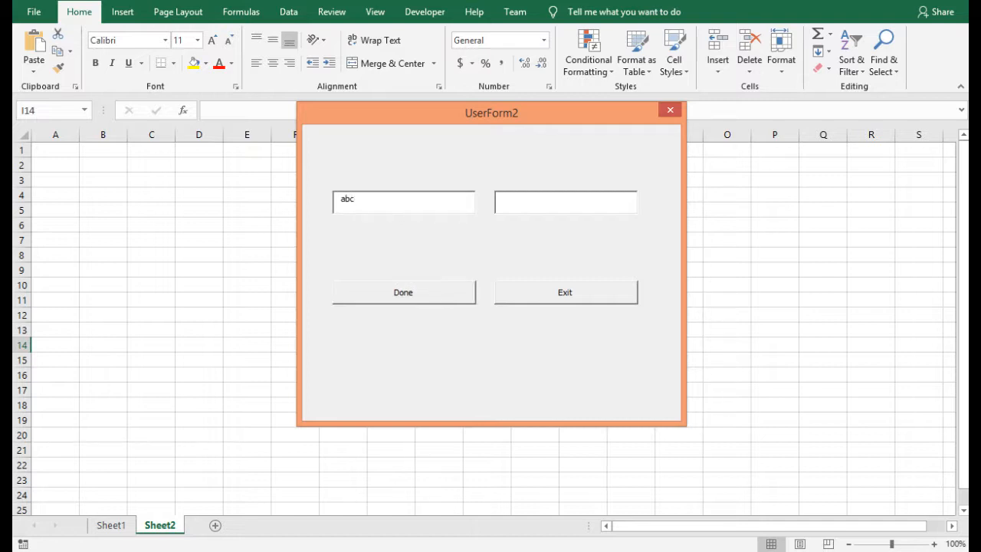
{"action": "type", "text": "w"}
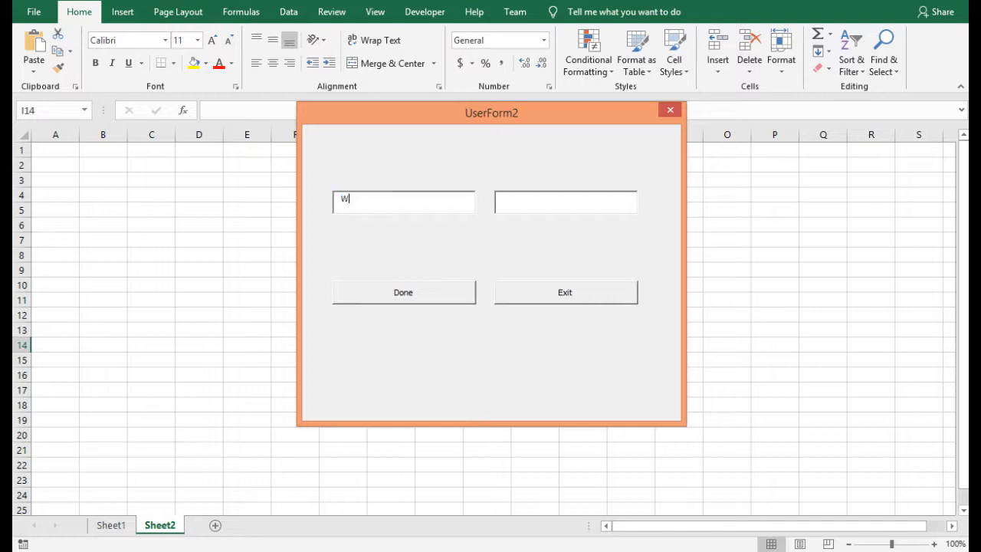
{"action": "type", "text": "ahid"}
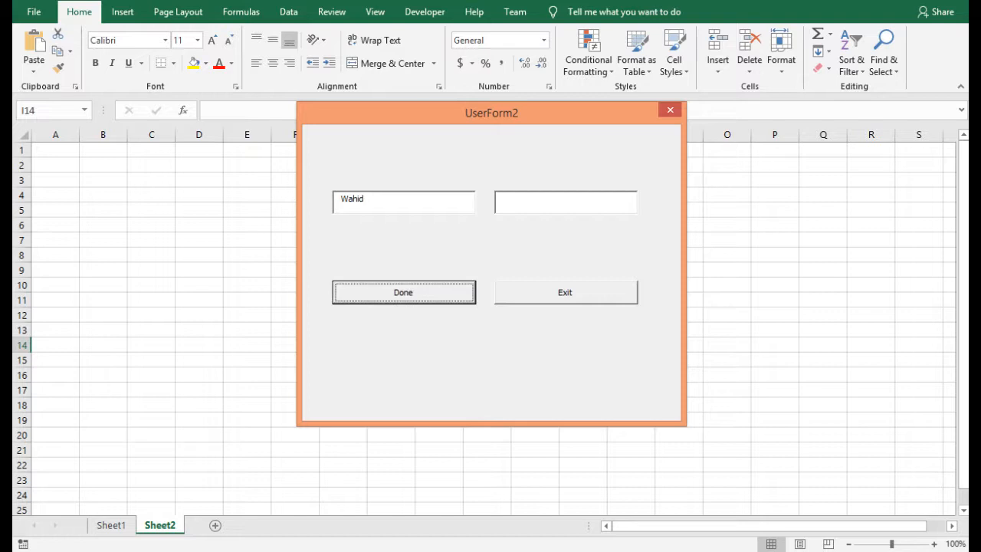
{"action": "left_click", "coordinate": [401, 292]}
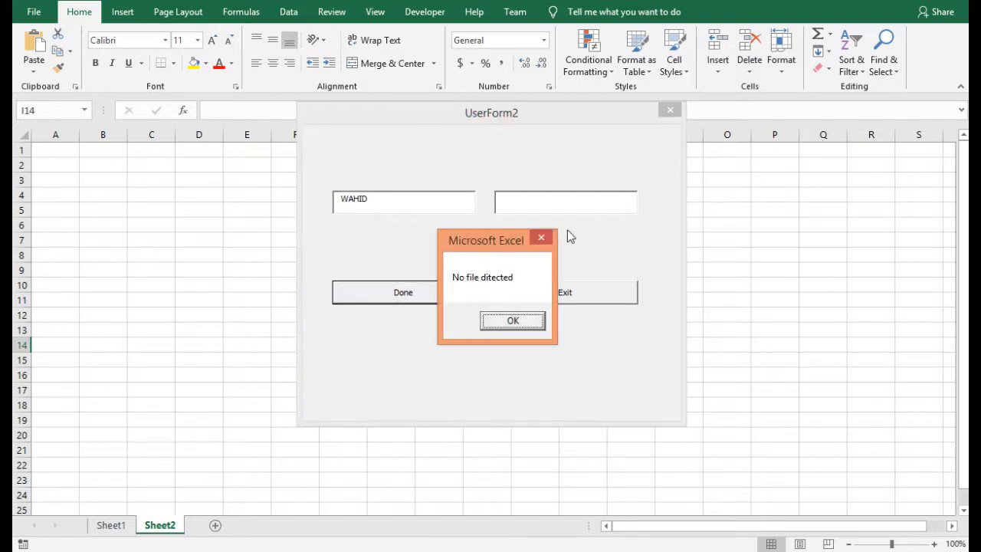
{"action": "mouse_move", "coordinate": [539, 211]}
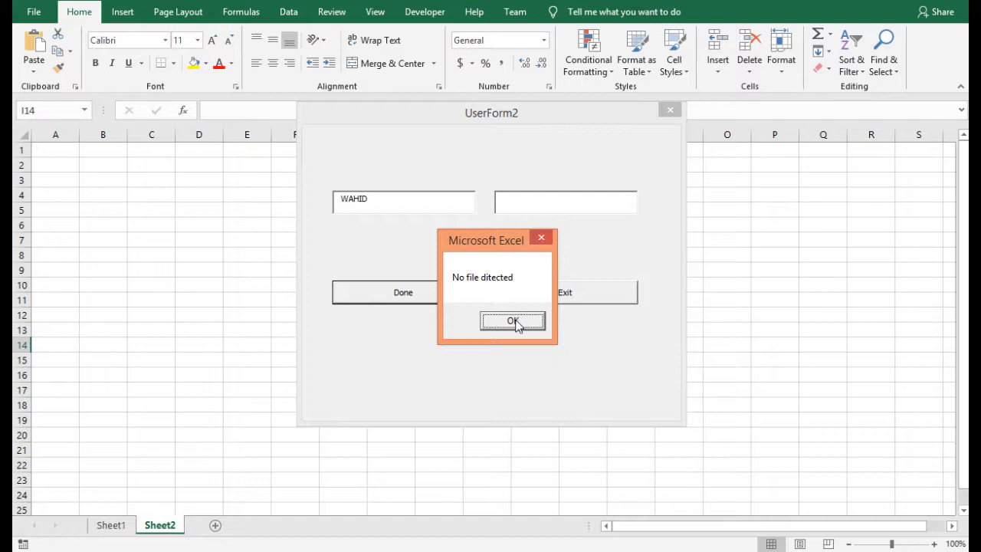
{"action": "left_click", "coordinate": [511, 320]}
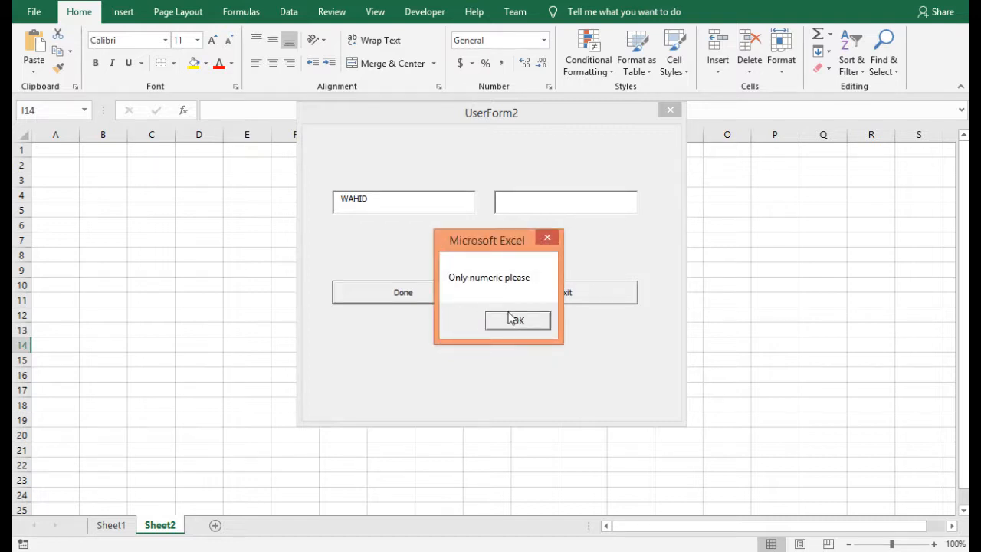
{"action": "left_click", "coordinate": [517, 321]}
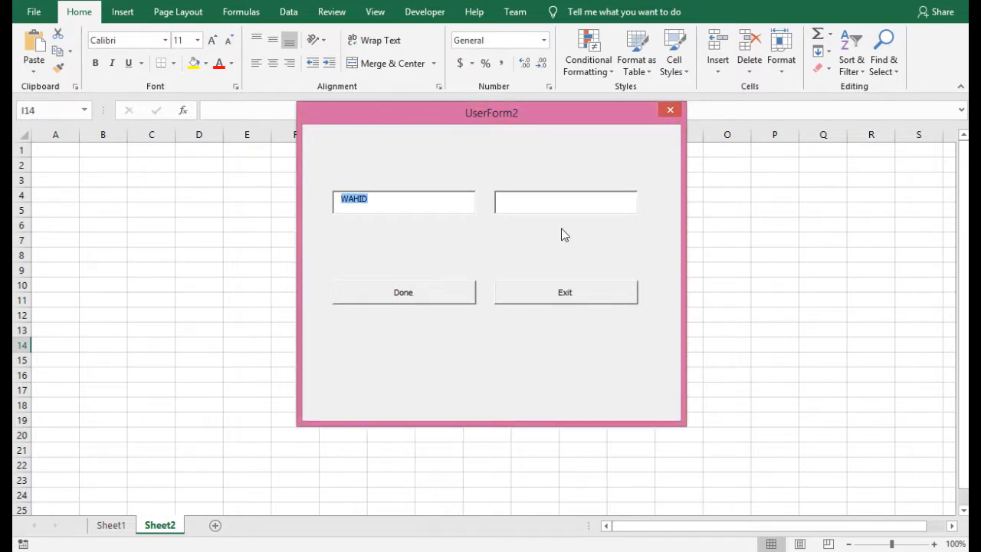
Submit 'wahid' with 123, then with 'abc' in the second box to get the numeric-only warning.
{"action": "type", "text": "wahid"}
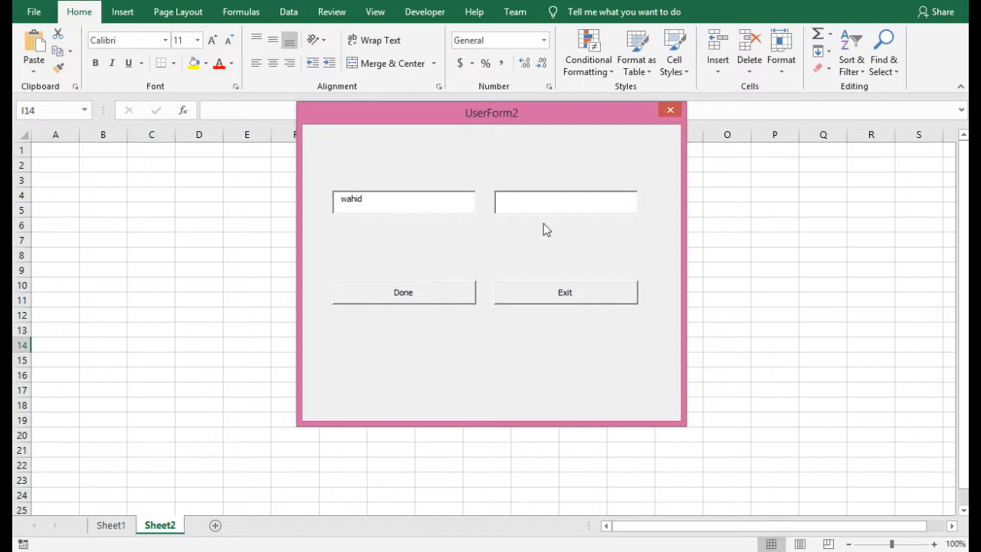
{"action": "type", "text": "123"}
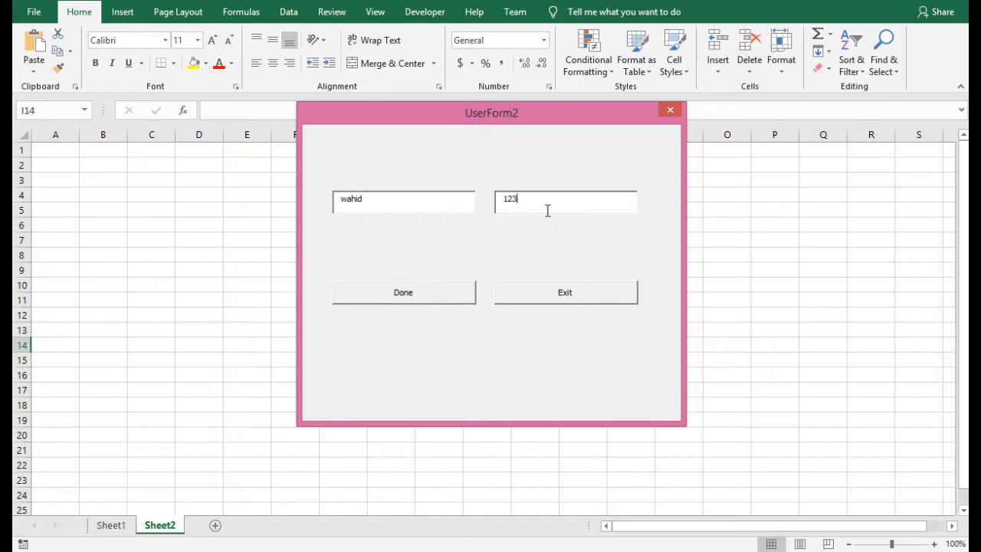
{"action": "left_click", "coordinate": [401, 291]}
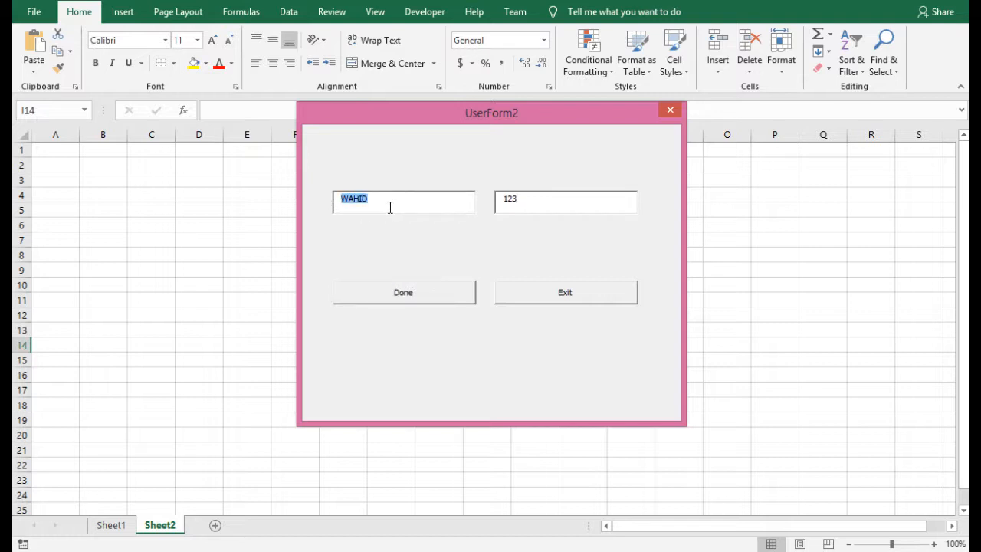
{"action": "mouse_move", "coordinate": [384, 208]}
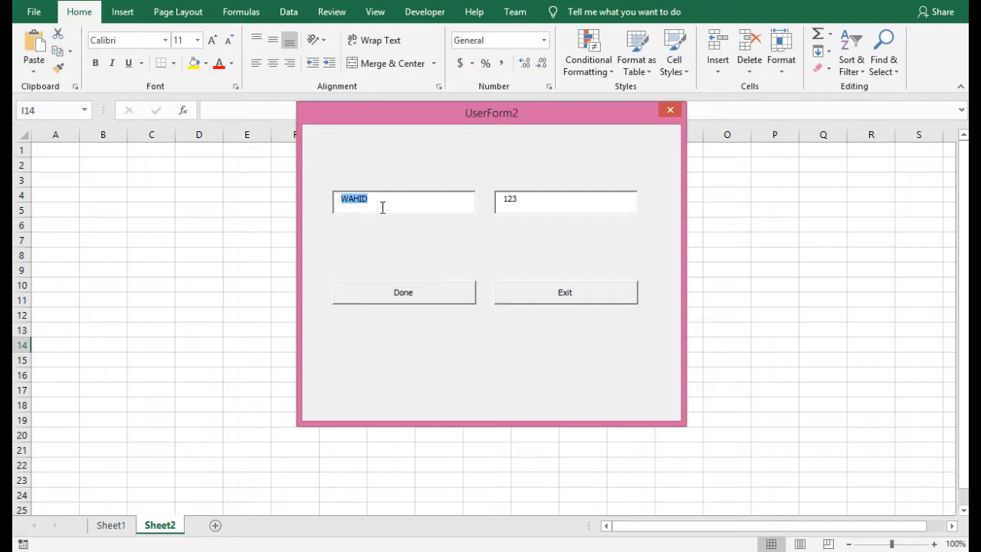
{"action": "left_click", "coordinate": [544, 202]}
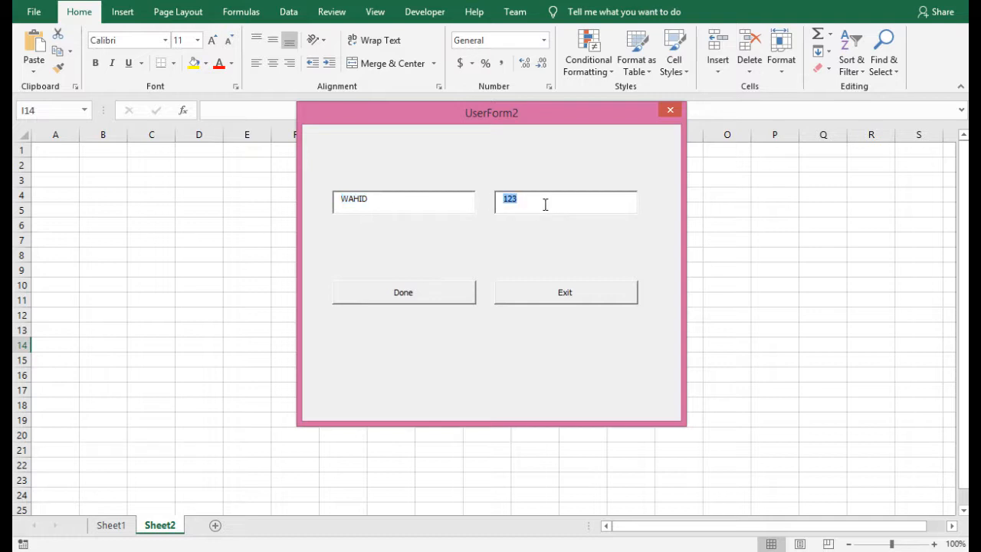
{"action": "type", "text": "abc"}
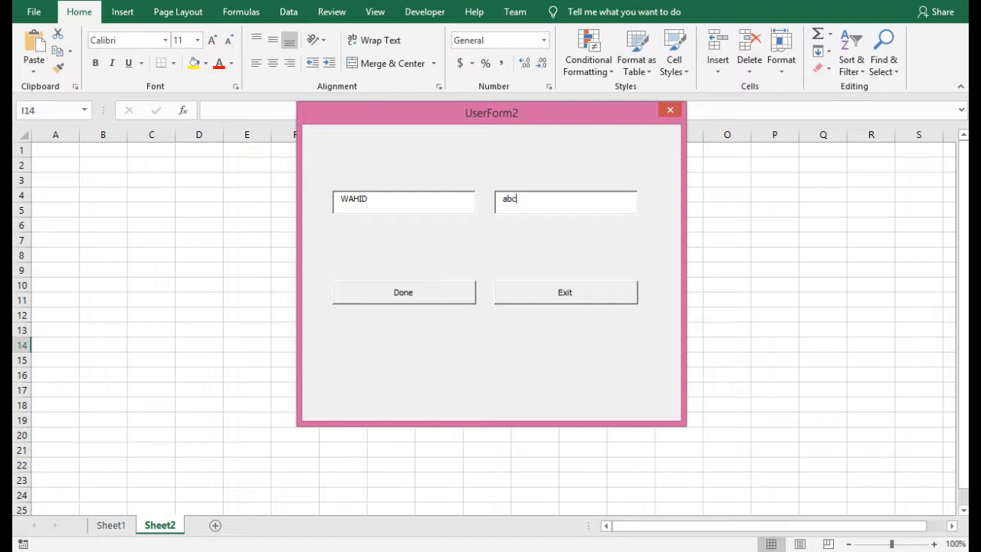
{"action": "left_click", "coordinate": [401, 291]}
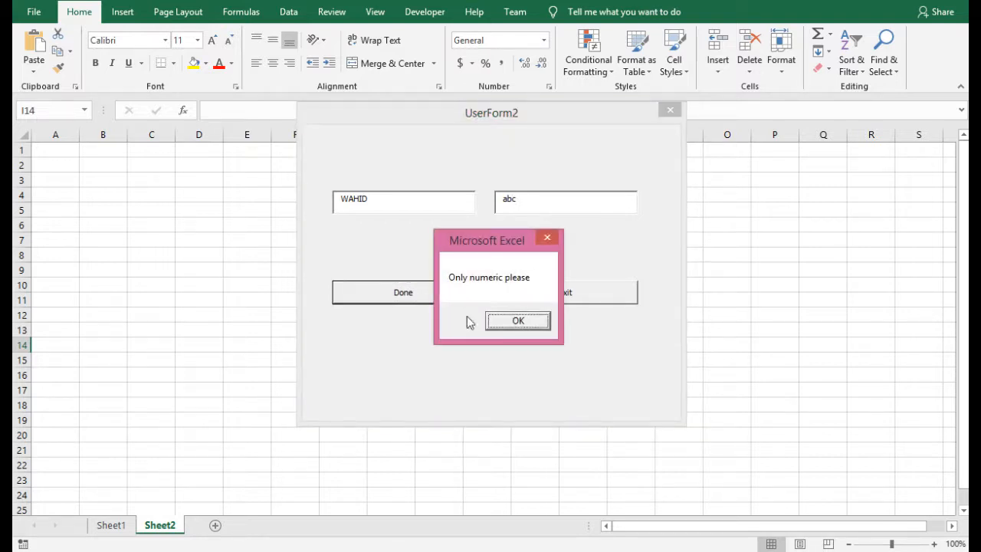
{"action": "mouse_move", "coordinate": [482, 291]}
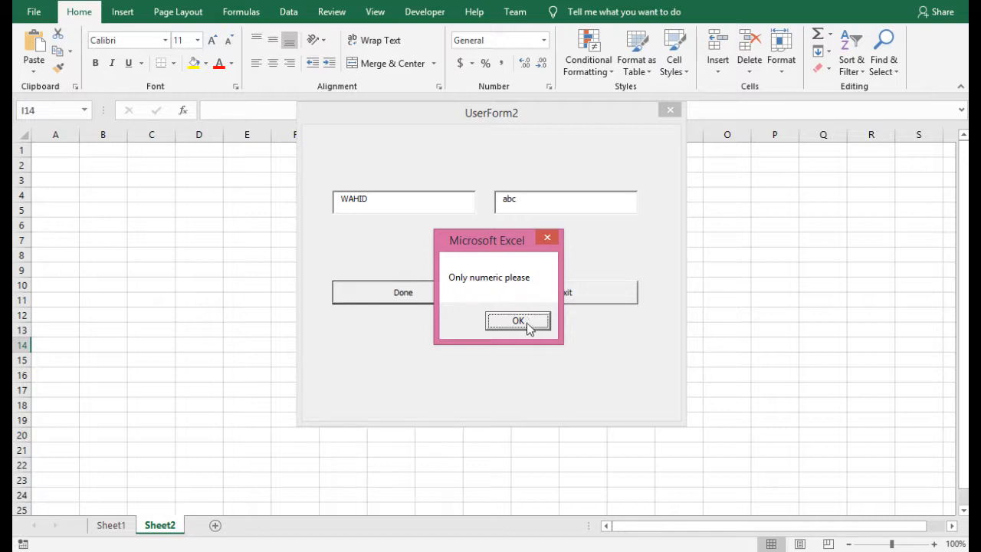
{"action": "left_click", "coordinate": [518, 320]}
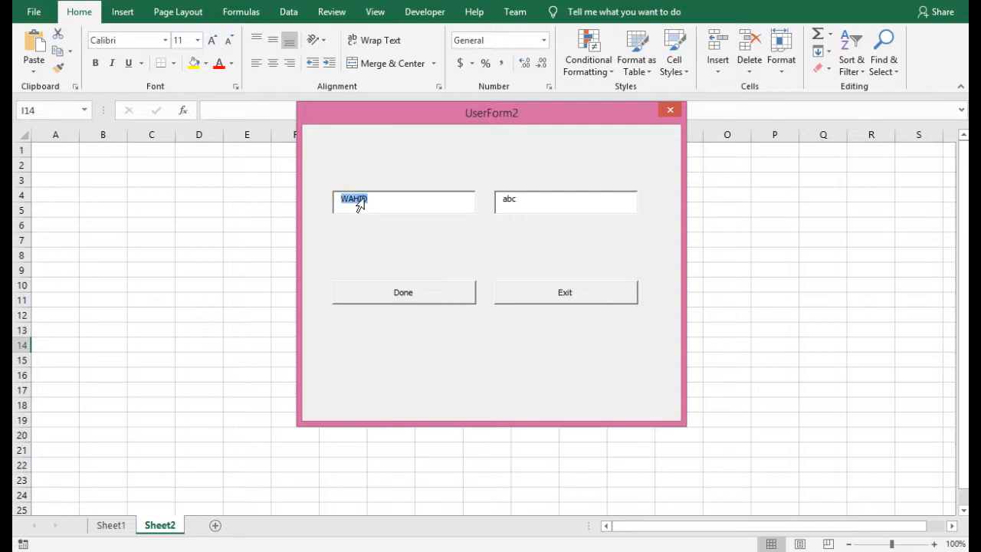
Submit a new name with text, dismiss the numeric warning, then submit it with 12589.
{"action": "type", "text": "aw"}
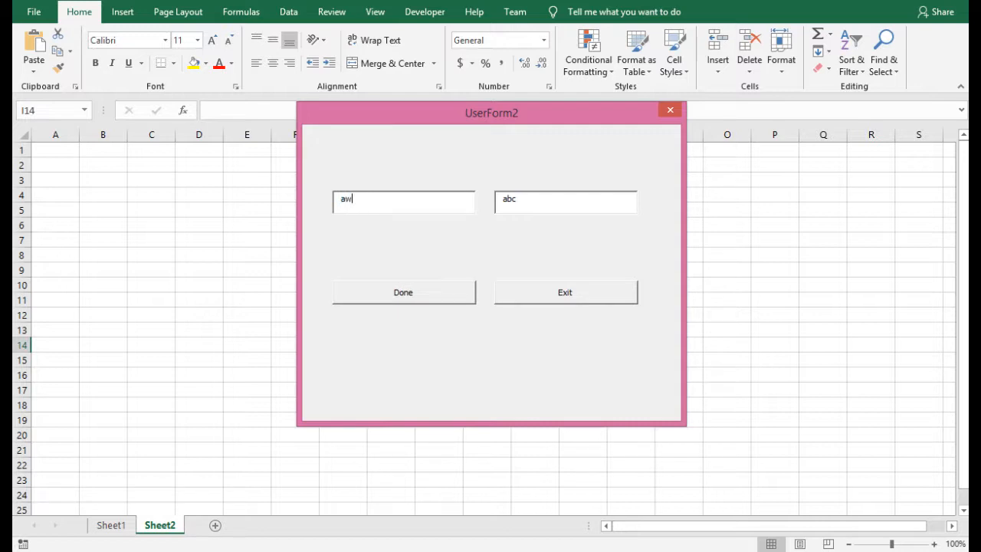
{"action": "left_click", "coordinate": [401, 292]}
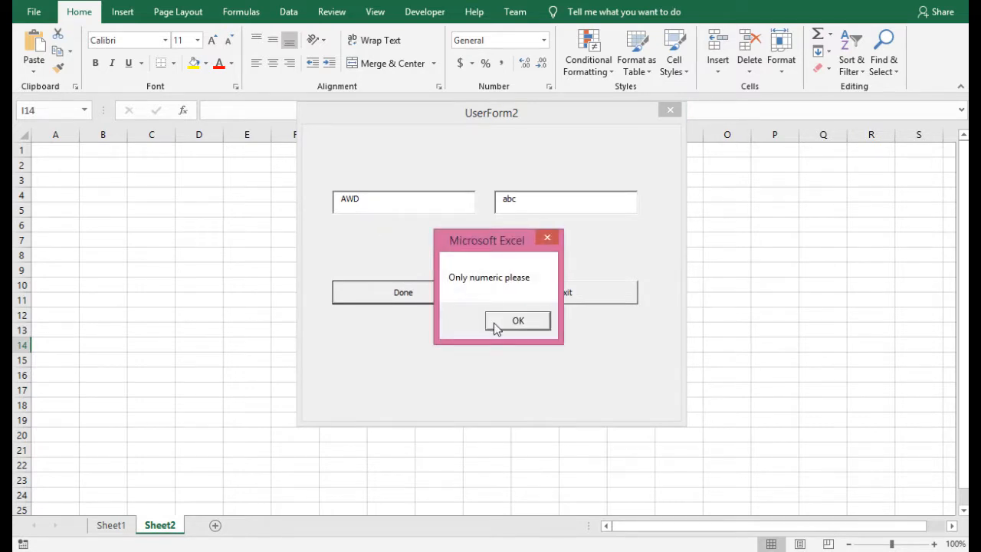
{"action": "left_click", "coordinate": [518, 321]}
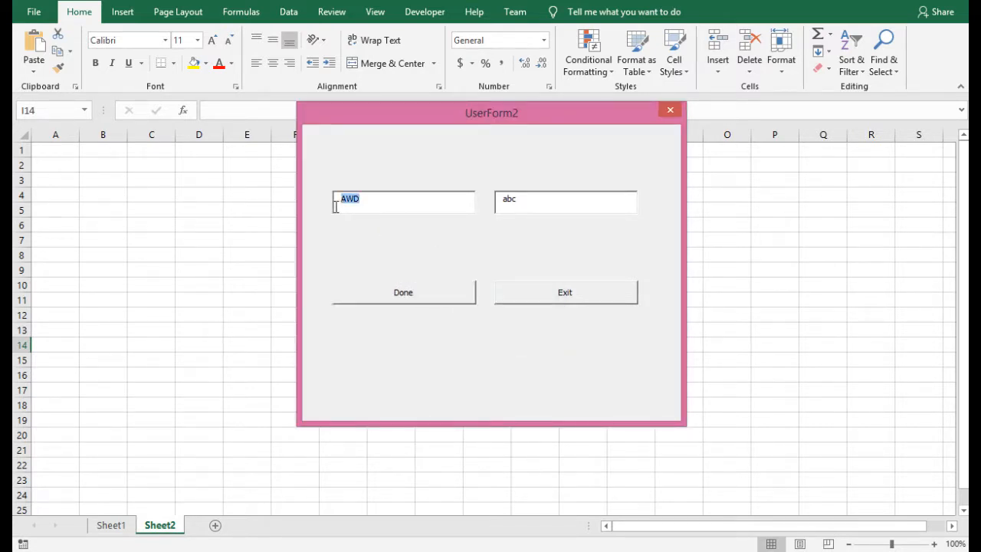
{"action": "left_click", "coordinate": [565, 202]}
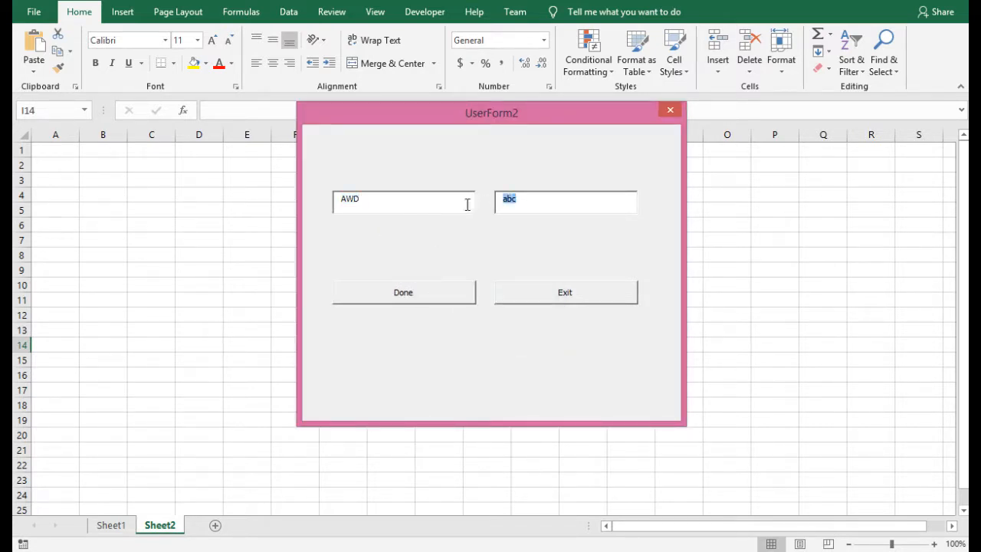
{"action": "type", "text": "125896"}
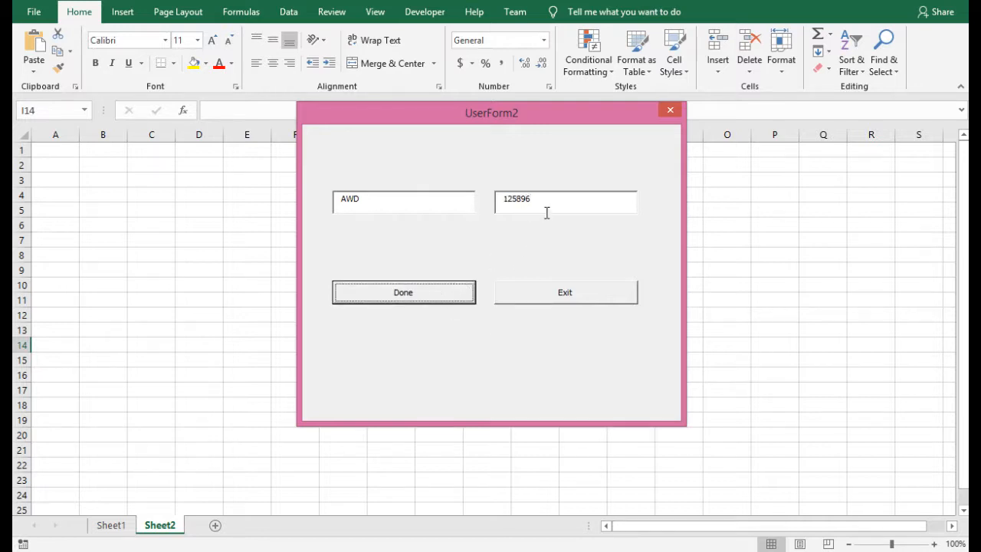
{"action": "left_click", "coordinate": [402, 291]}
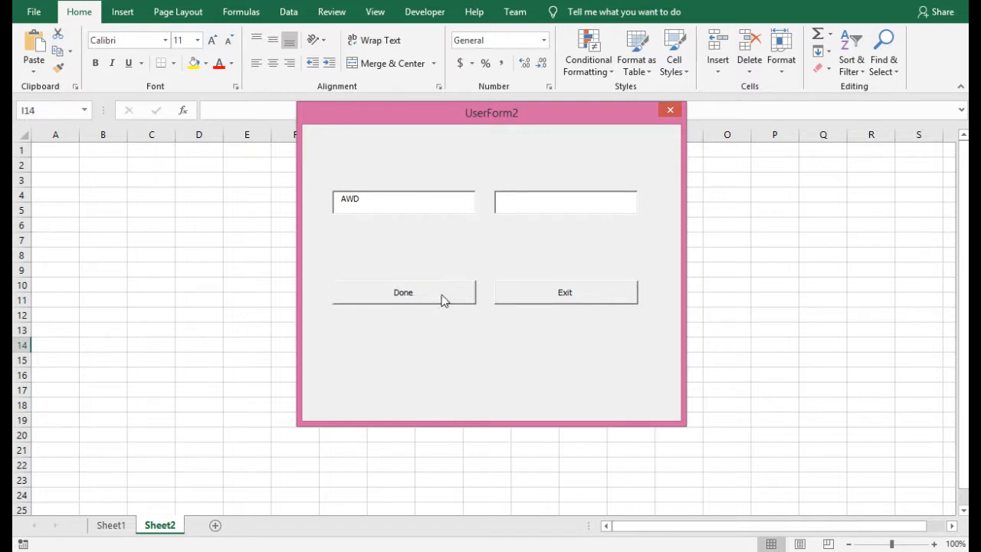
Submit with the second box empty, then with 12 and an empty name, dismissing each 'No file detected' alert.
{"action": "left_click", "coordinate": [402, 291]}
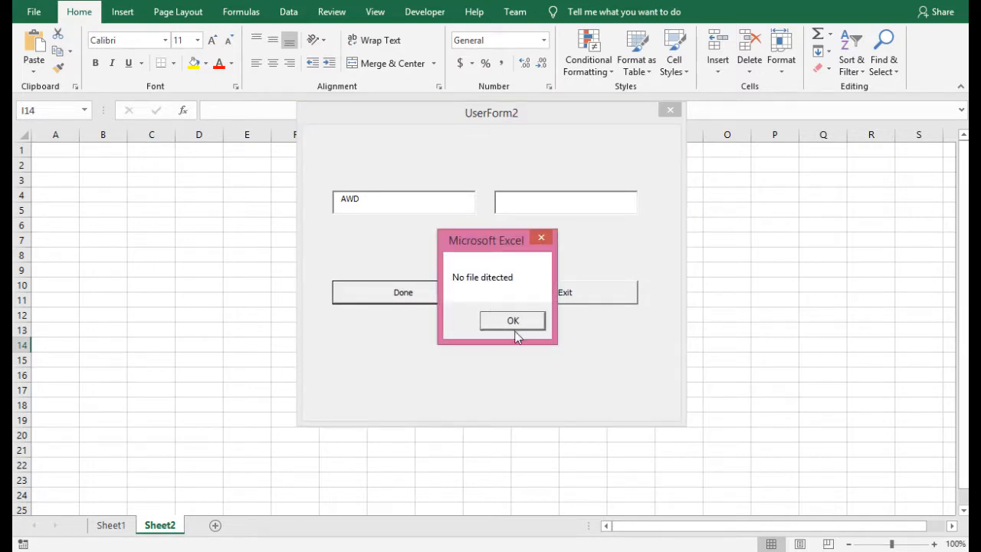
{"action": "left_click", "coordinate": [512, 320]}
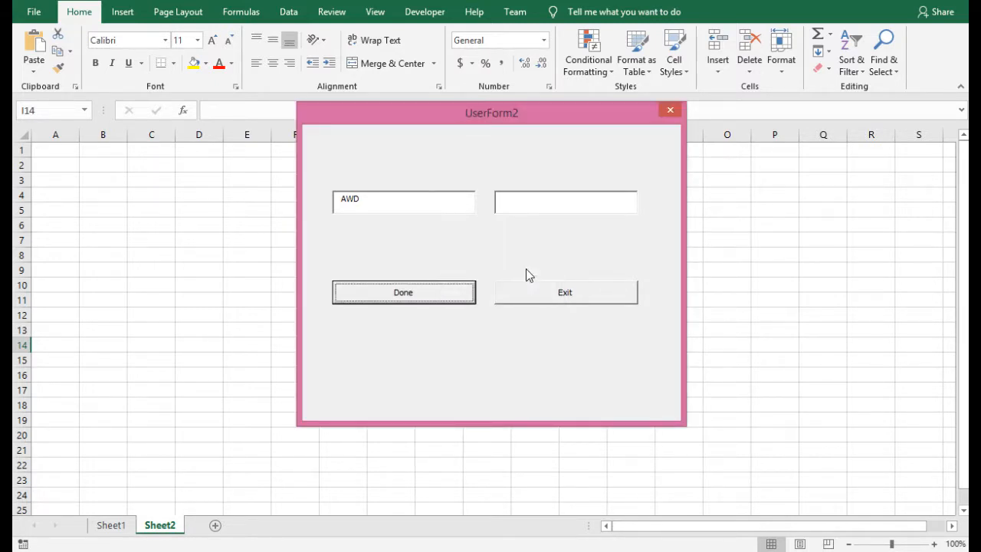
{"action": "type", "text": "123"}
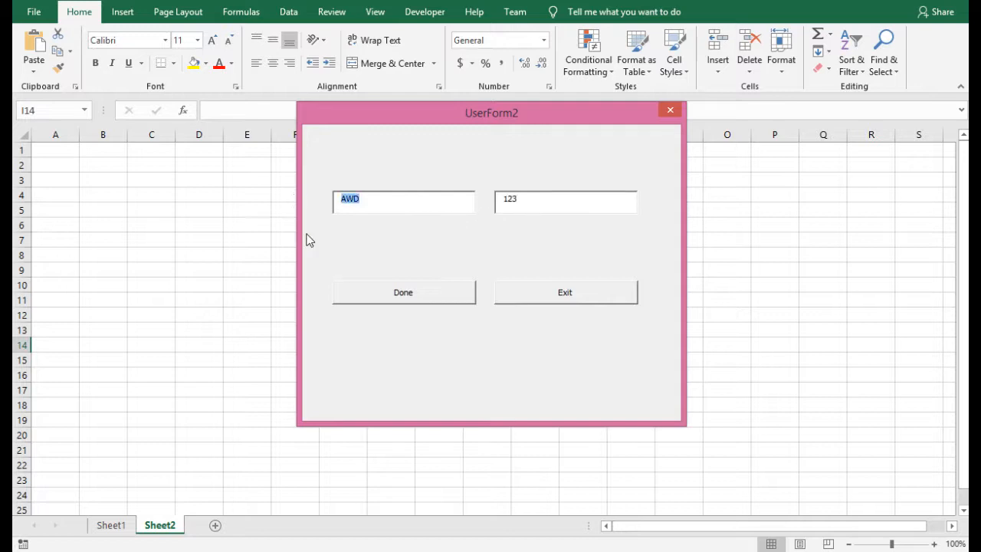
{"action": "left_click", "coordinate": [401, 291]}
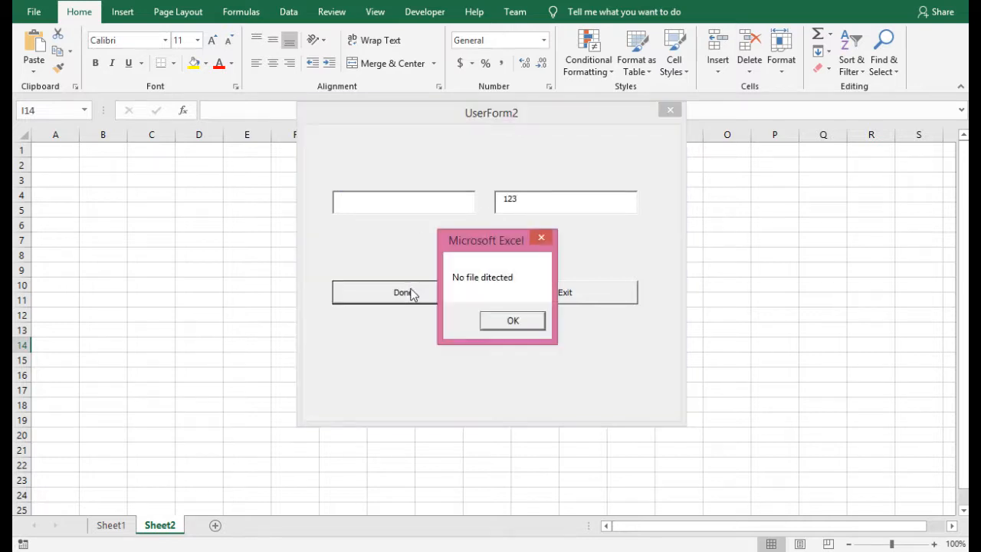
{"action": "left_click", "coordinate": [512, 320]}
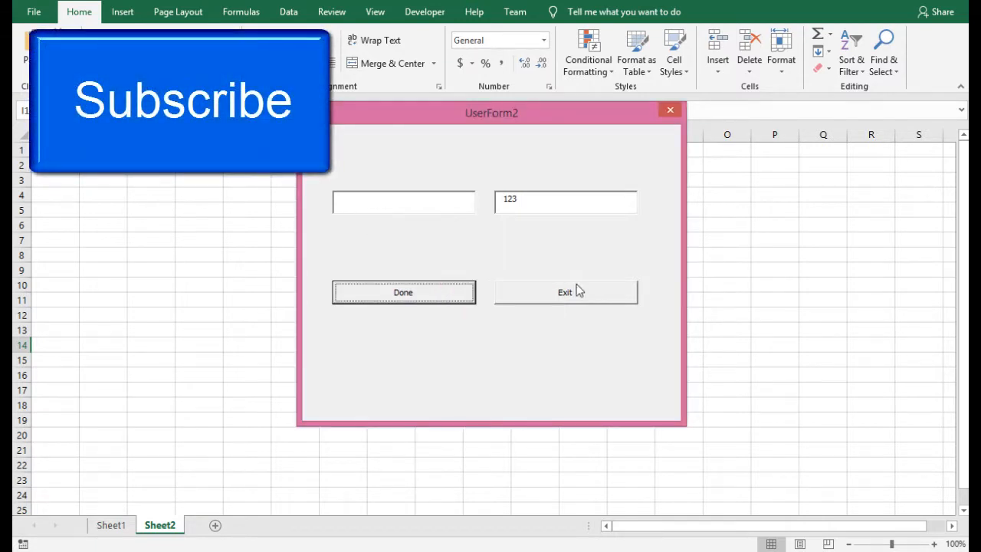
{"action": "mouse_move", "coordinate": [555, 295]}
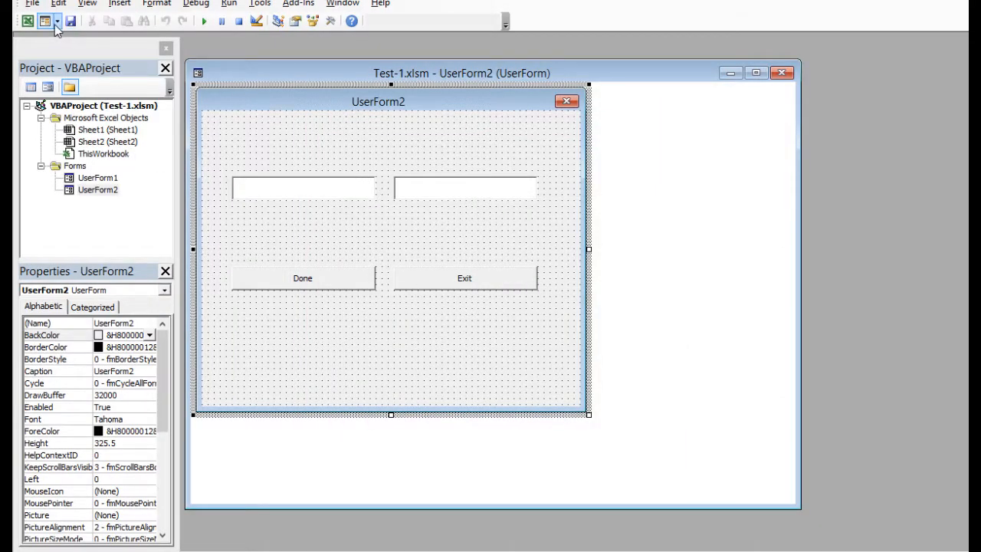
Insert a new UserForm3 into the project and drag its corner to enlarge the design area.
{"action": "left_click", "coordinate": [58, 22]}
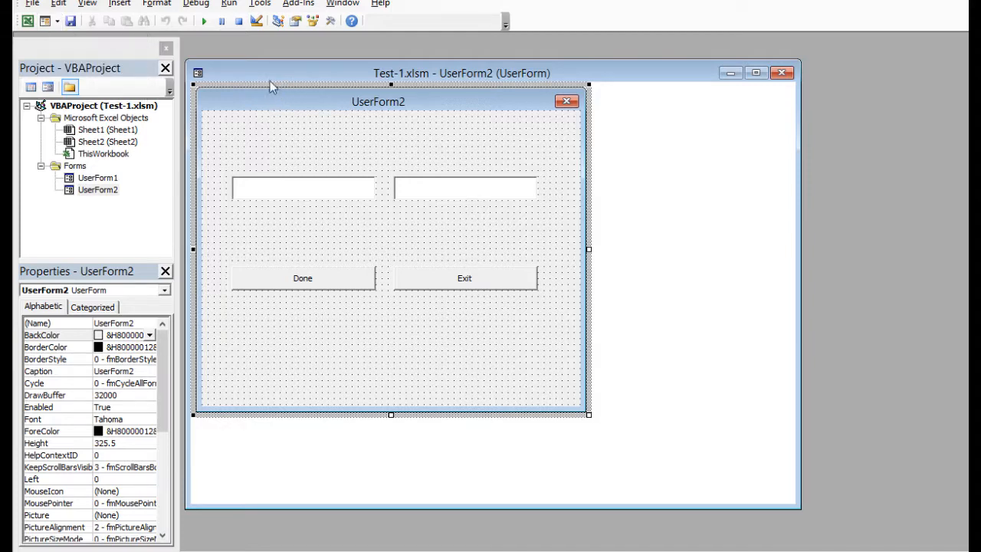
{"action": "left_click", "coordinate": [57, 21]}
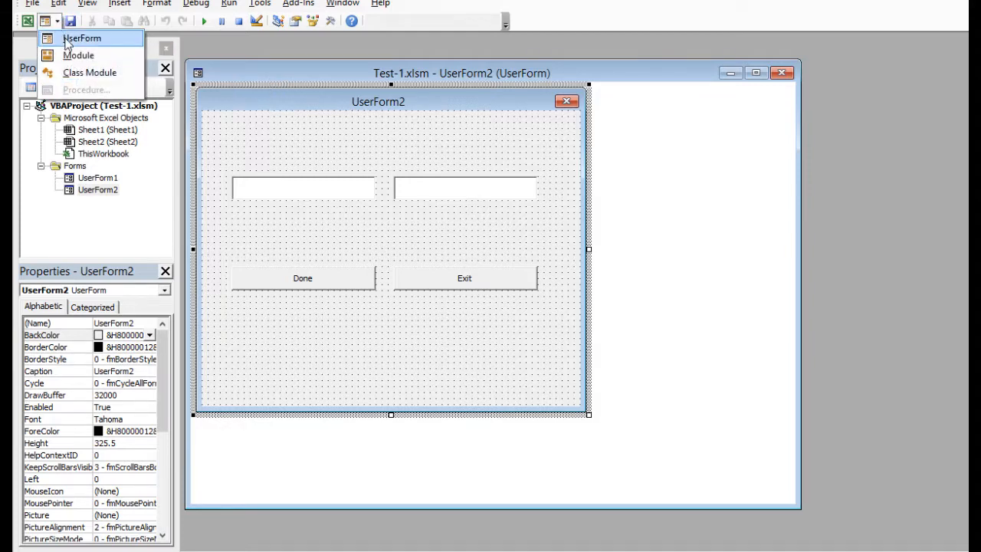
{"action": "left_click", "coordinate": [83, 37]}
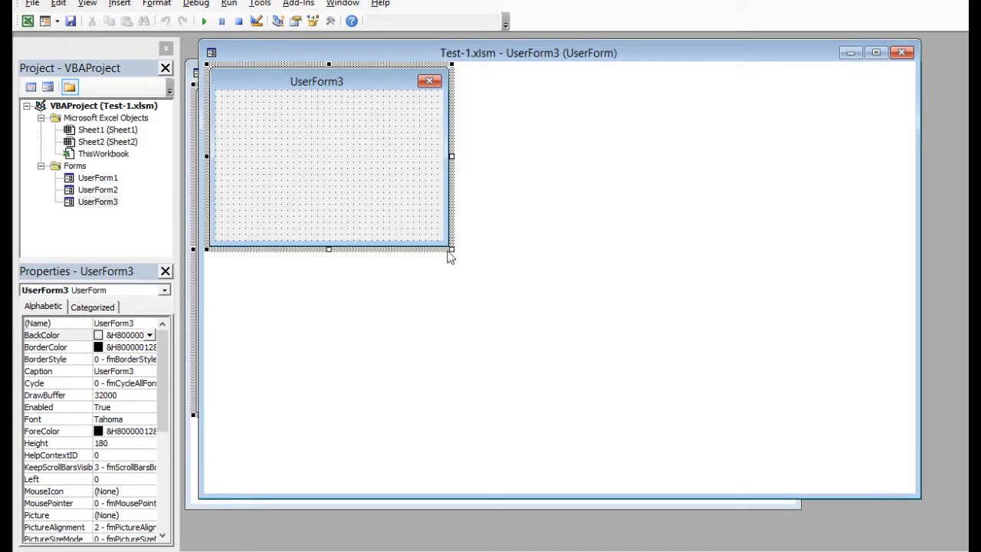
{"action": "left_click_drag", "start_coordinate": [450, 249], "coordinate": [646, 380]}
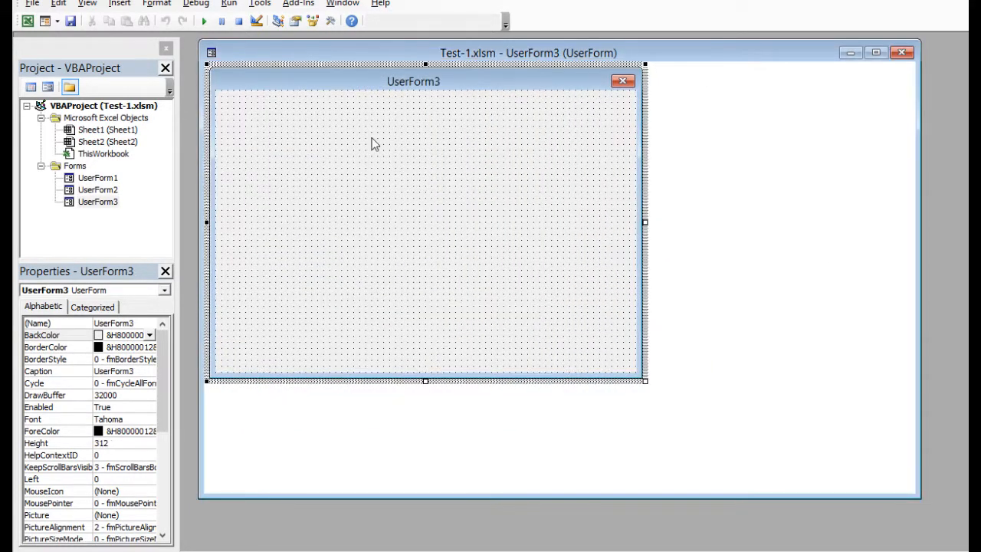
{"action": "left_click", "coordinate": [331, 21]}
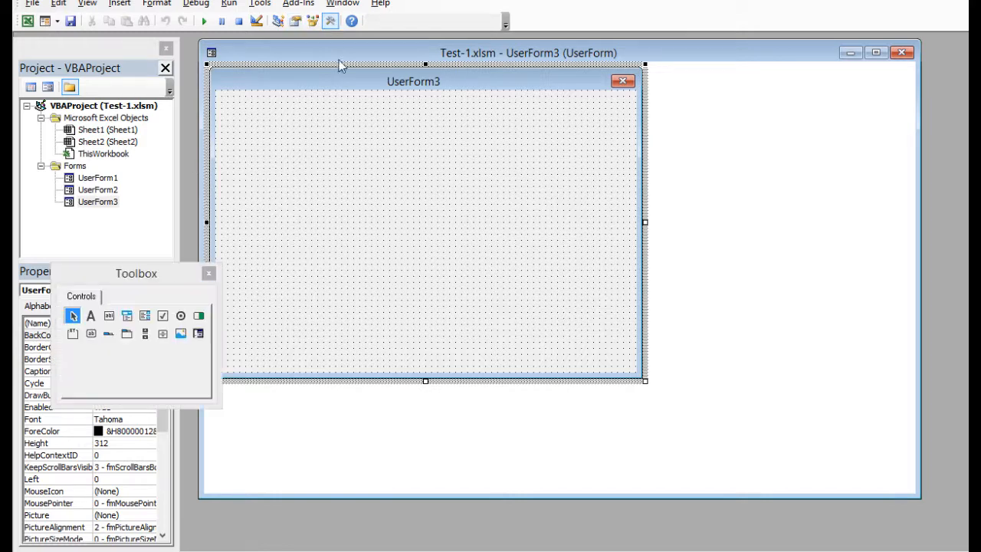
Draw a command button below the first text box and make both buttons the same width.
{"action": "left_click_drag", "start_coordinate": [135, 273], "coordinate": [815, 55]}
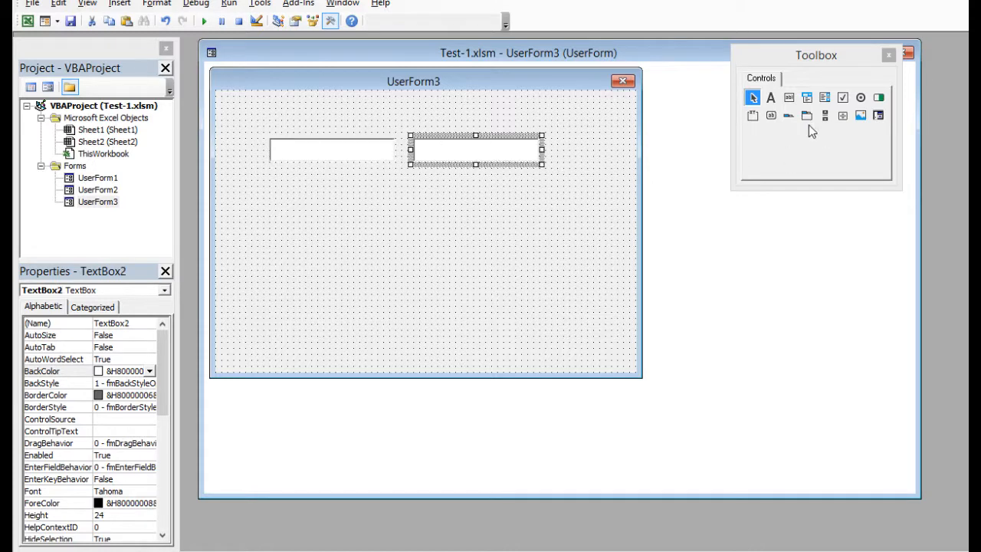
{"action": "left_click", "coordinate": [769, 115]}
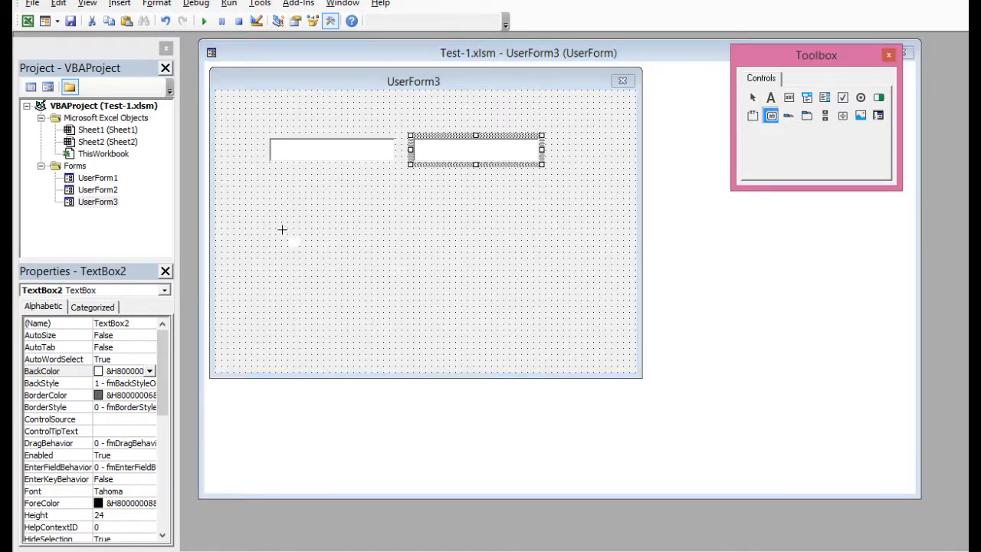
{"action": "left_click_drag", "start_coordinate": [276, 222], "coordinate": [391, 245]}
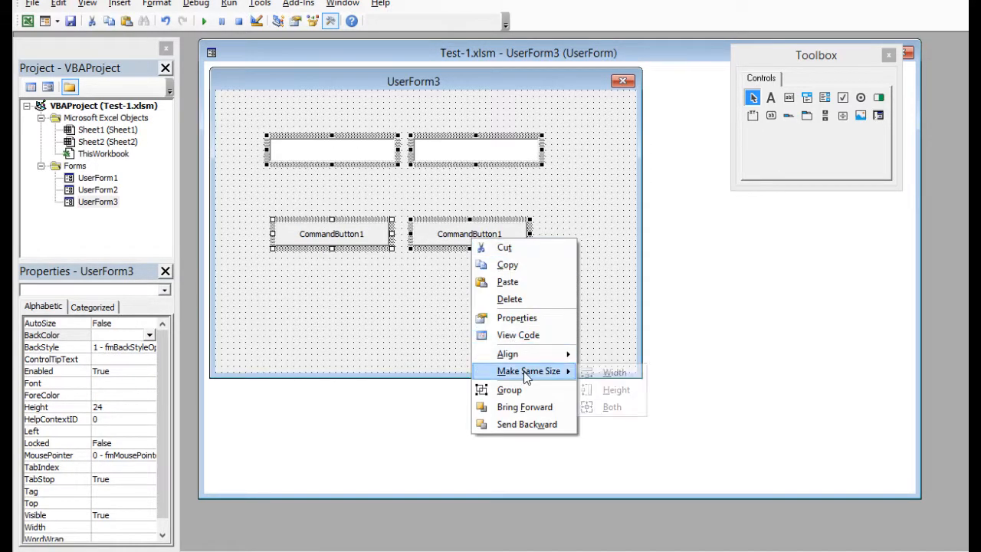
{"action": "left_click", "coordinate": [615, 373]}
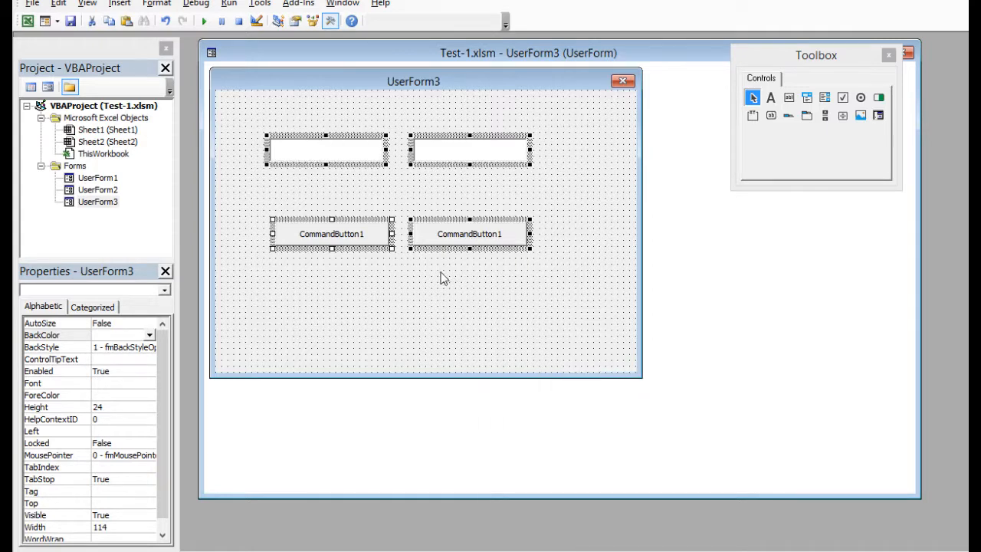
{"action": "left_click", "coordinate": [331, 233]}
{"action": "type", "text": "Done"}
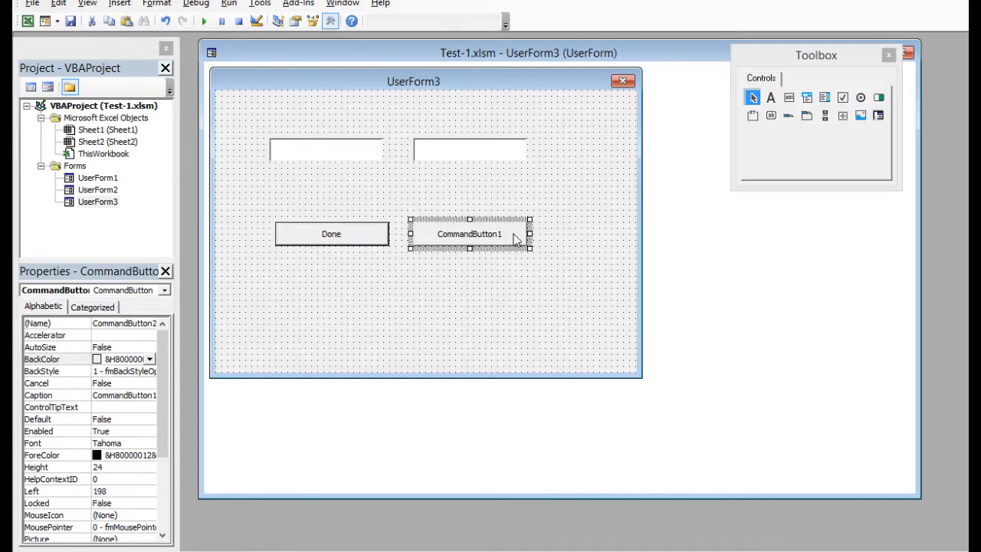
Caption the second button 'Exit' and bring up its click procedure.
{"action": "double_click", "coordinate": [469, 233]}
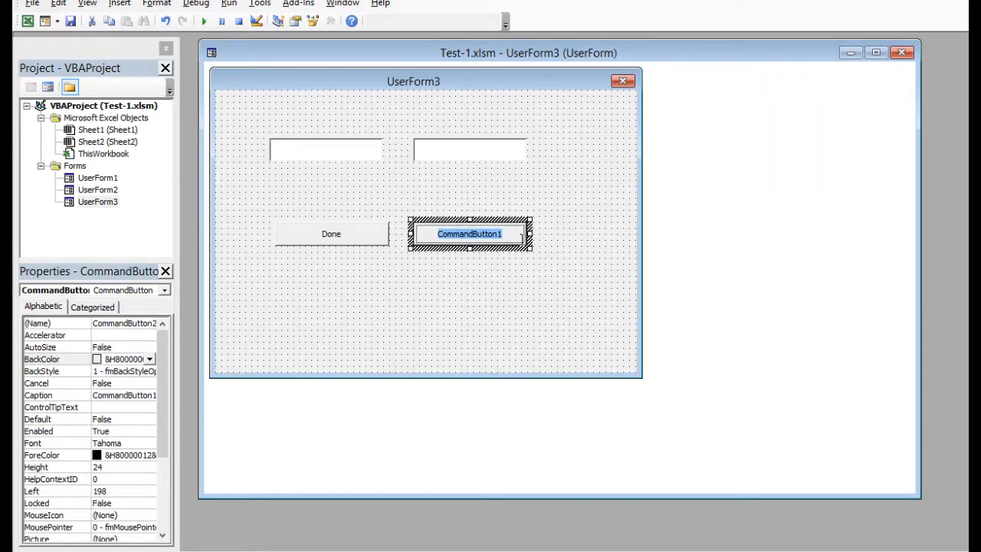
{"action": "type", "text": "Exit"}
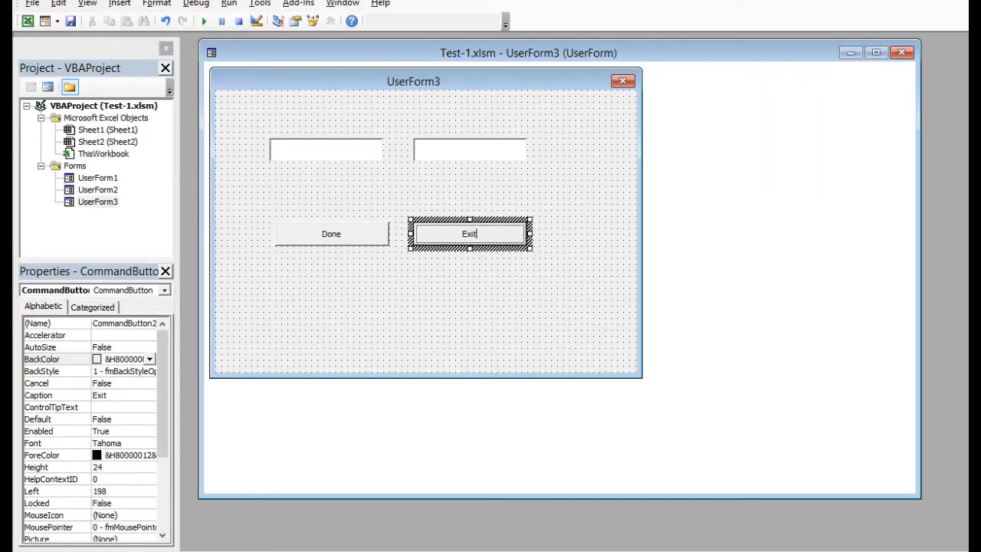
{"action": "double_click", "coordinate": [469, 233]}
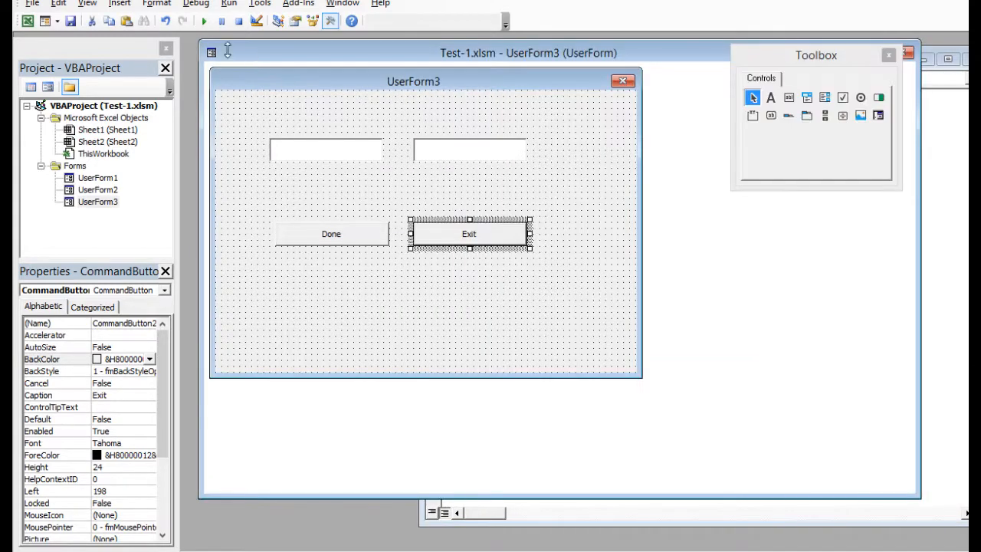
{"action": "left_click", "coordinate": [204, 22]}
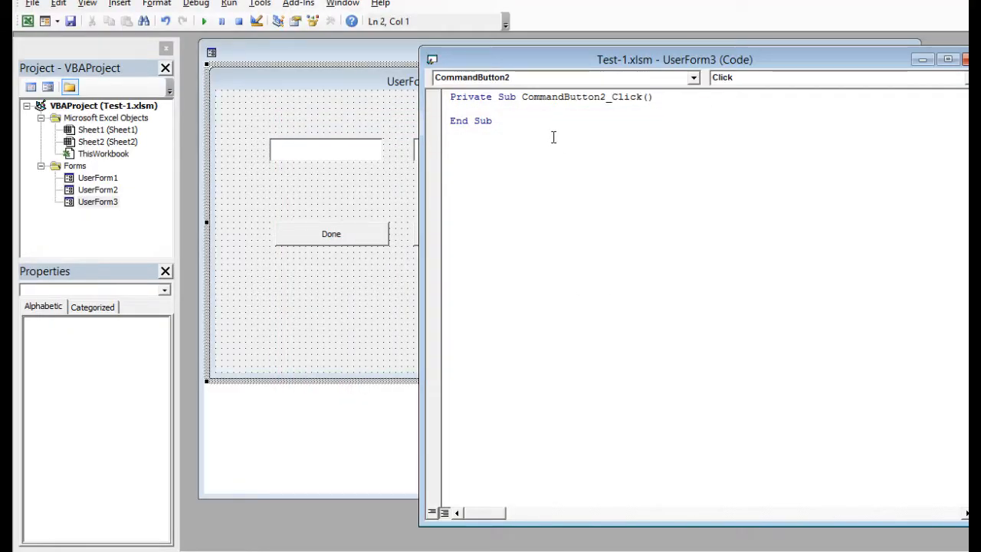
Write 'Unload UserForm3' in CommandButton2_Click, correcting UserForm2 to UserForm3, and return to the designer.
{"action": "type", "text": "Unl"}
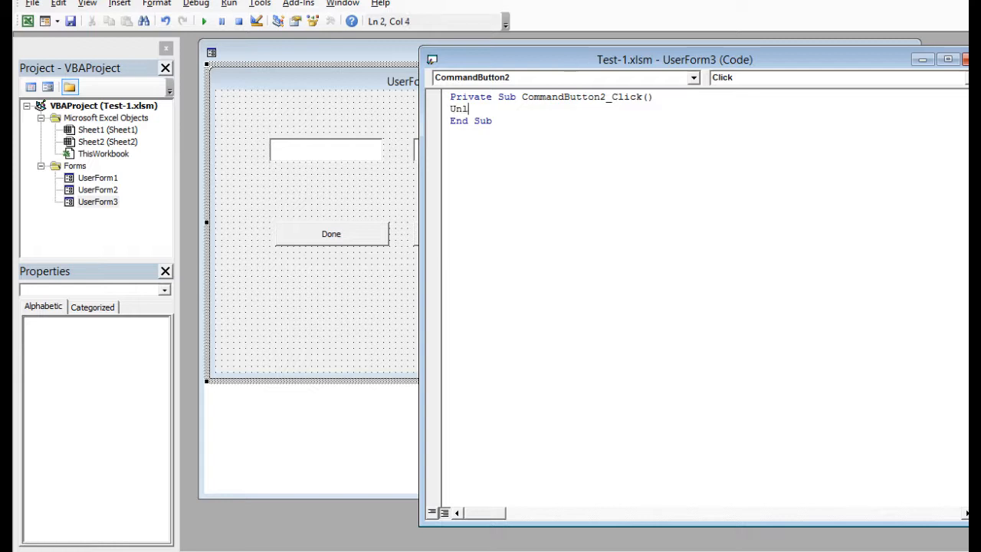
{"action": "type", "text": "oa dUserform"}
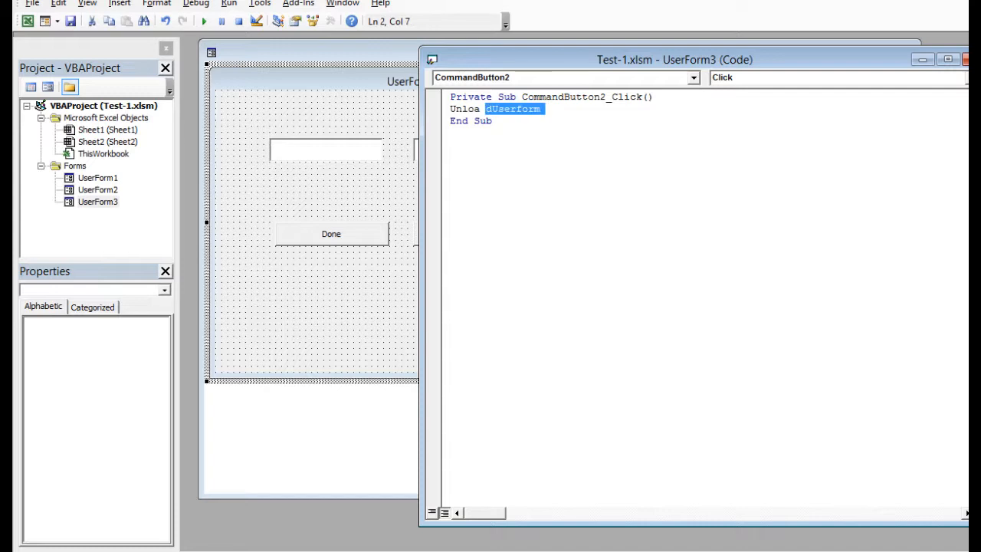
{"action": "type", "text": "Use"}
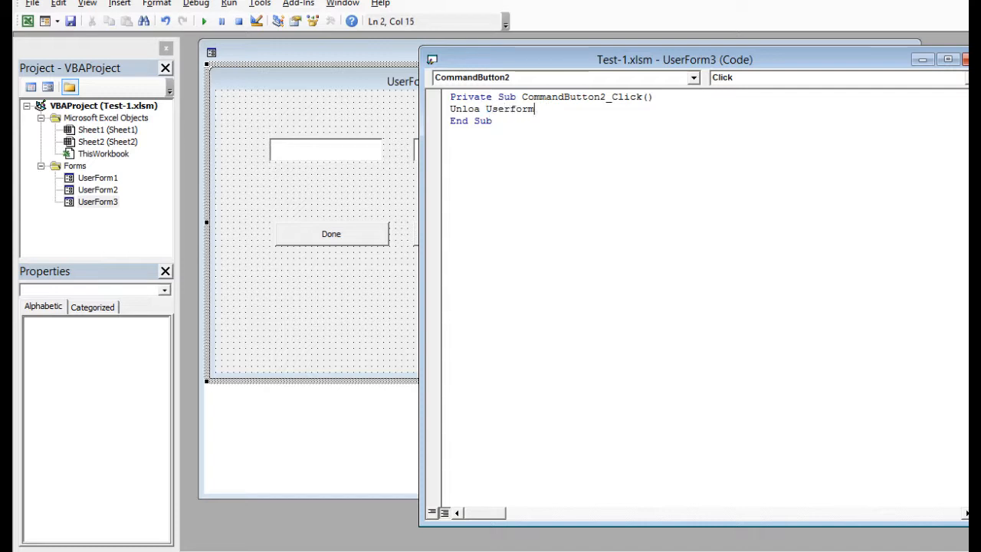
{"action": "type", "text": "2"}
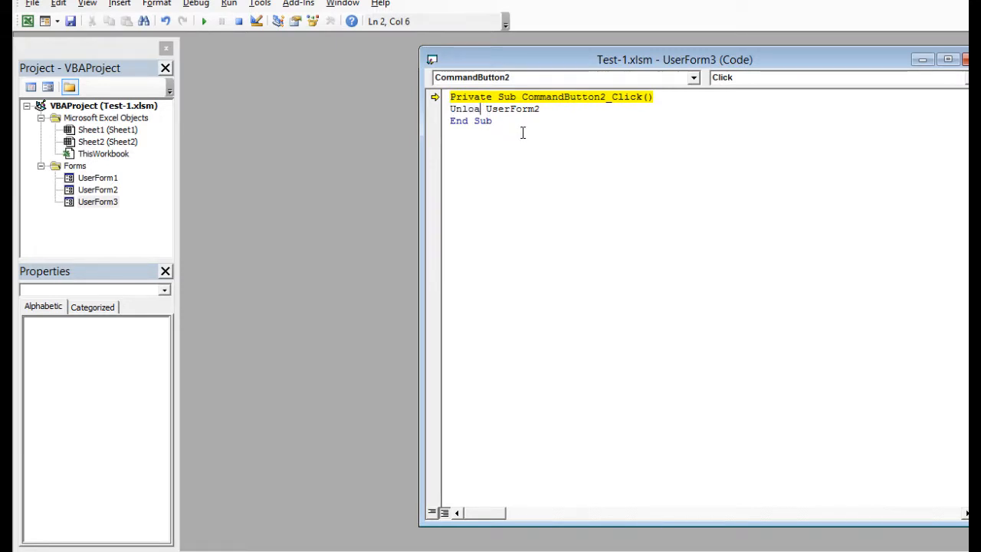
{"action": "type", "text": "d"}
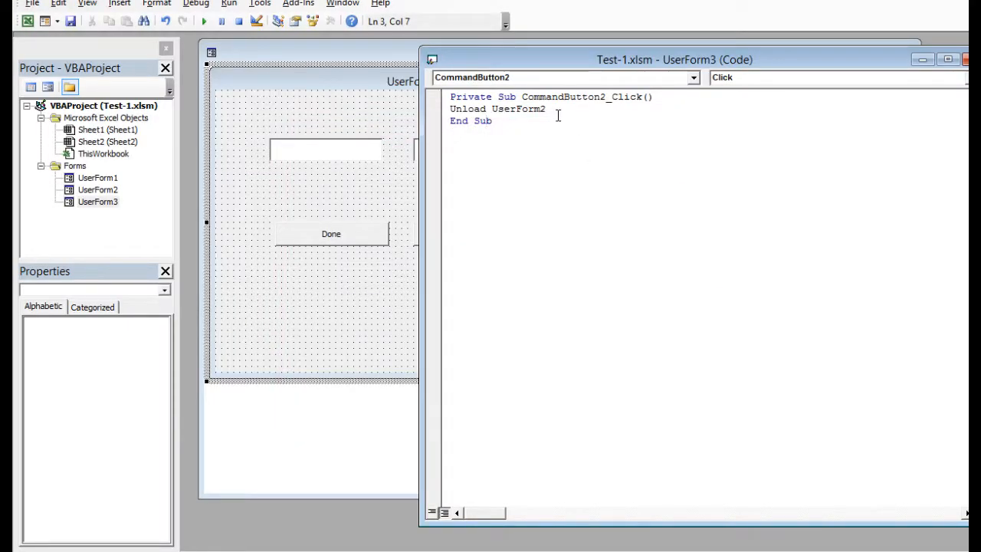
{"action": "mouse_move", "coordinate": [543, 115]}
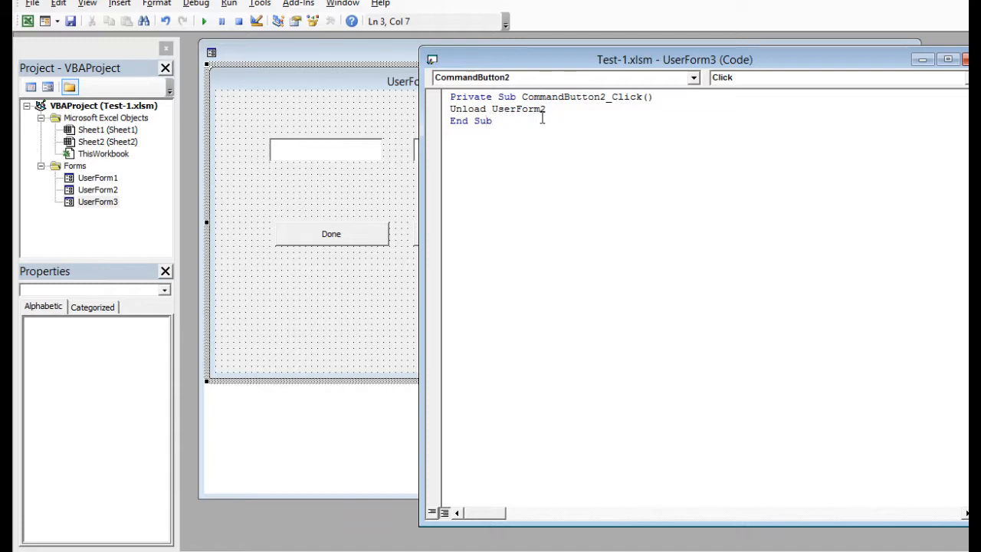
{"action": "left_click", "coordinate": [546, 109]}
{"action": "type", "text": "3"}
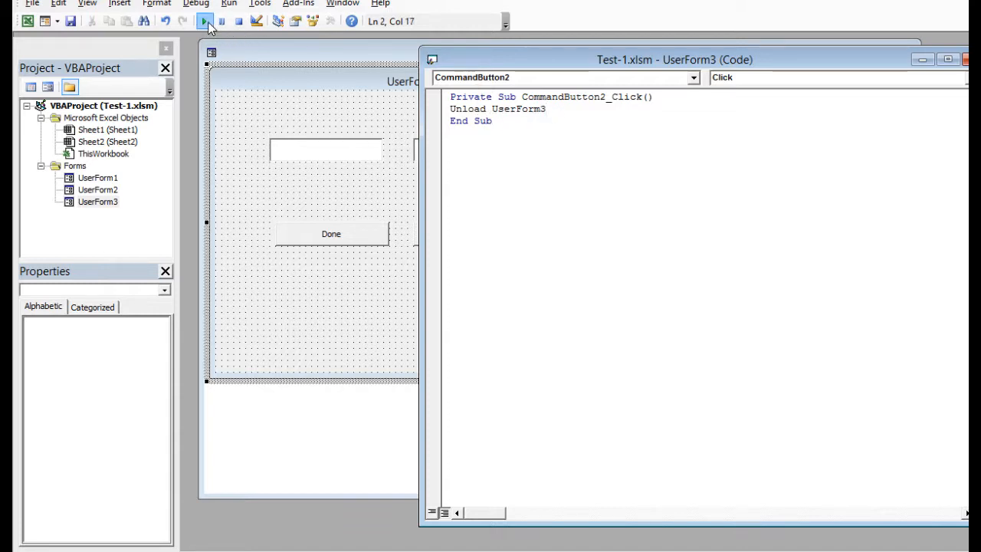
{"action": "left_click", "coordinate": [205, 22]}
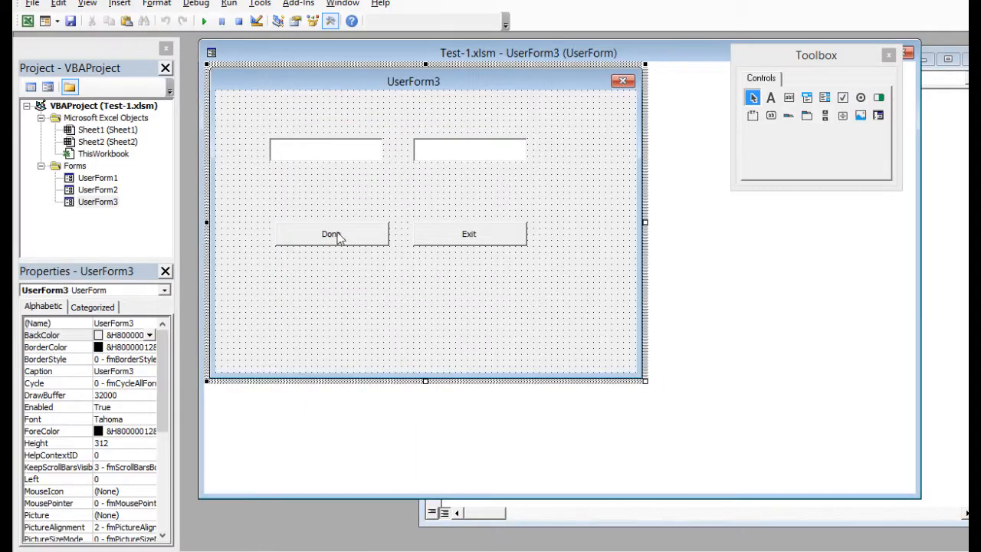
Start CommandButton1_Click for Done with 'One Error Resume Next', triggering a compile error.
{"action": "double_click", "coordinate": [331, 233]}
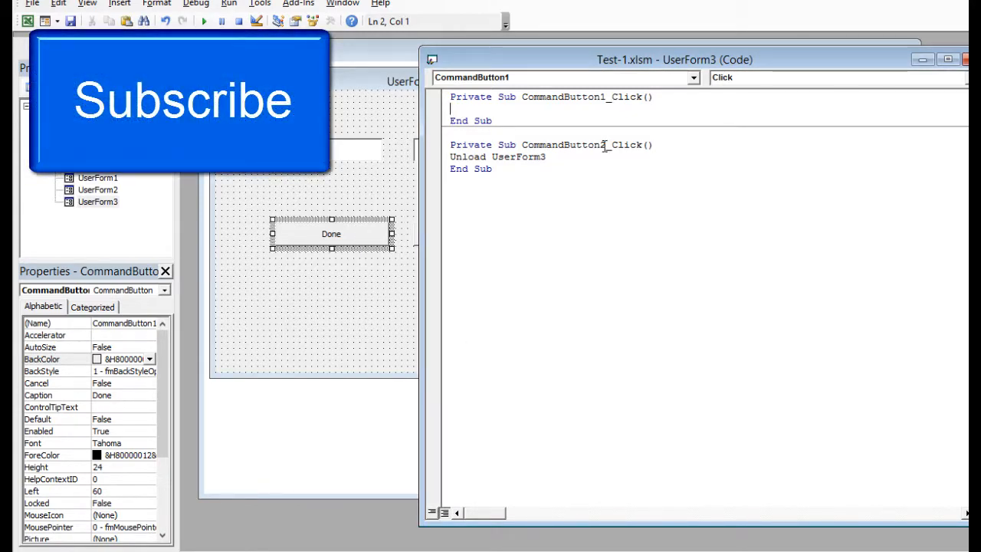
{"action": "type", "text": "O"}
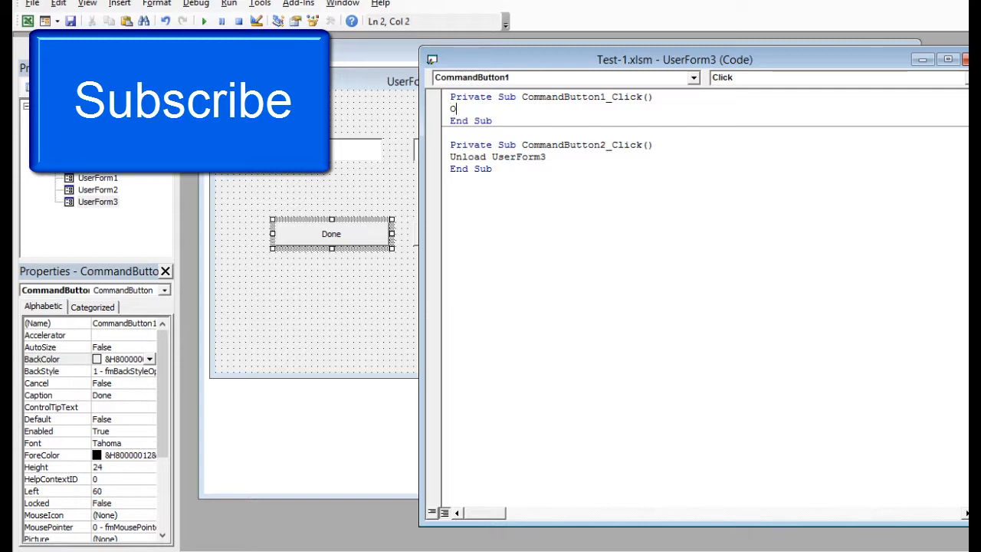
{"action": "type", "text": "ne Error"}
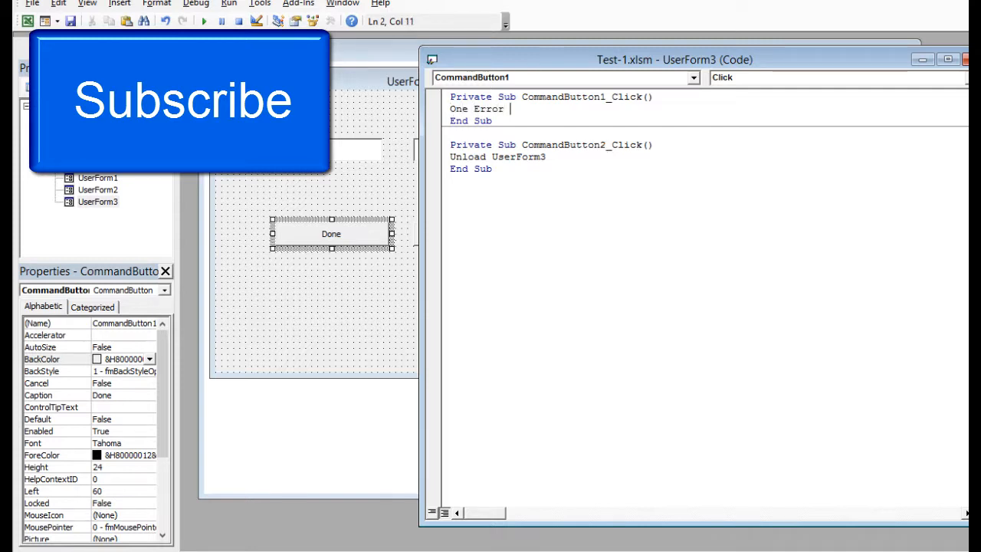
{"action": "type", "text": "Resum"}
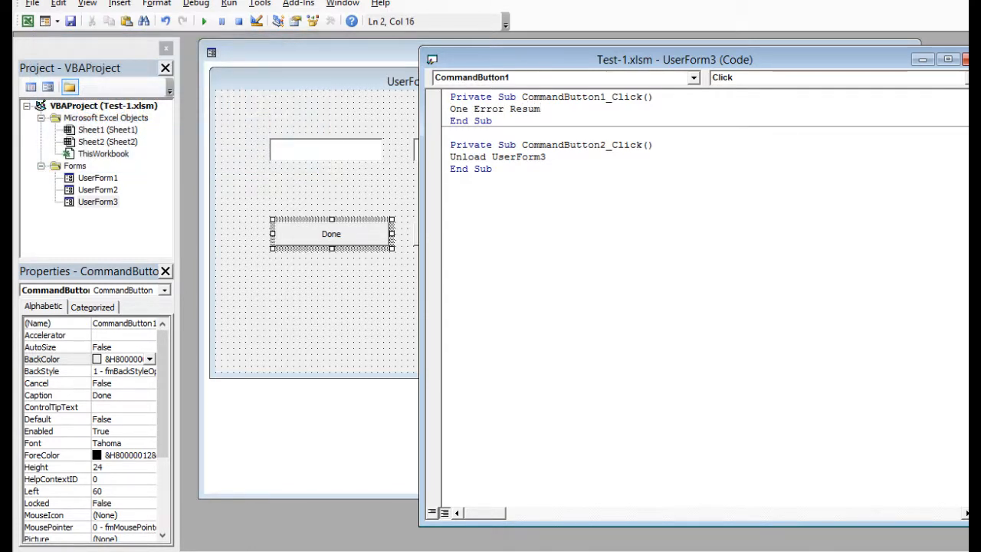
{"action": "type", "text": "Next"}
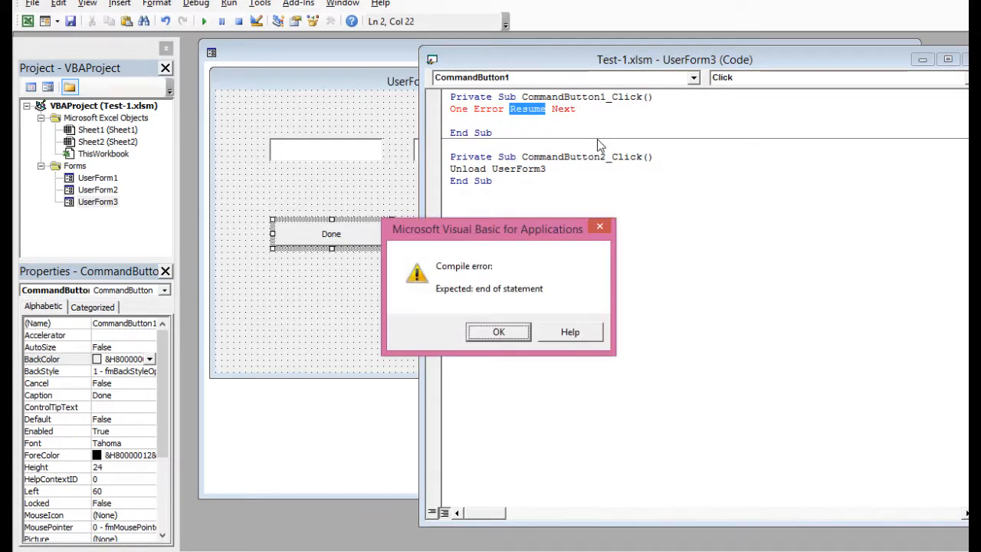
Dismiss the compile error so the line can be corrected to 'On Error Resume Next'.
{"action": "left_click", "coordinate": [497, 331]}
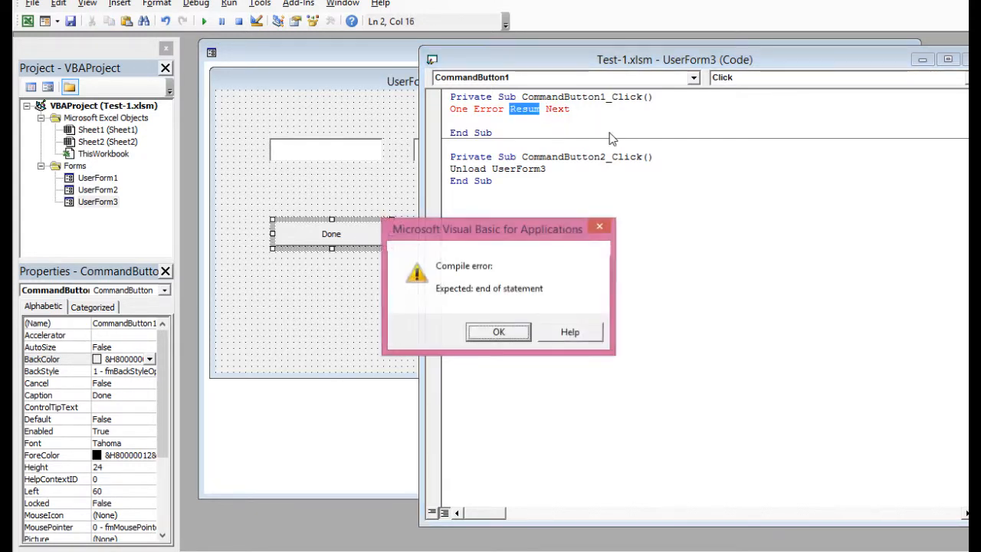
{"action": "left_click", "coordinate": [496, 331]}
{"action": "type", "text": "e"}
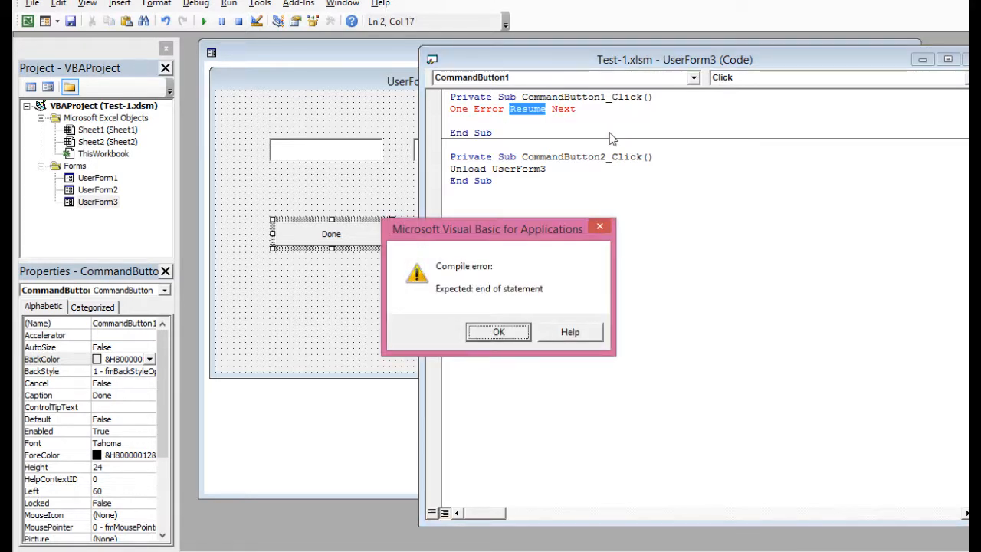
{"action": "left_click", "coordinate": [498, 331]}
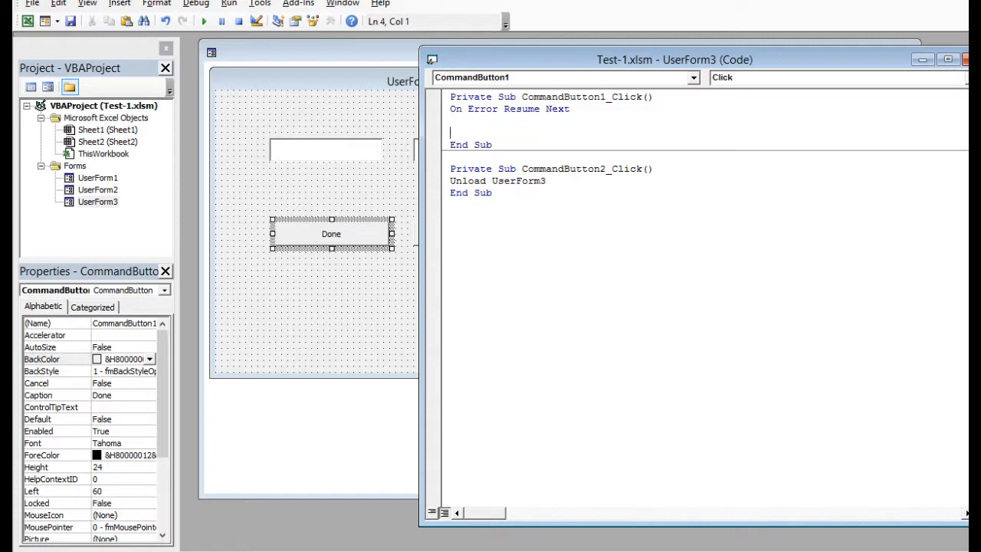
{"action": "mouse_move", "coordinate": [539, 143]}
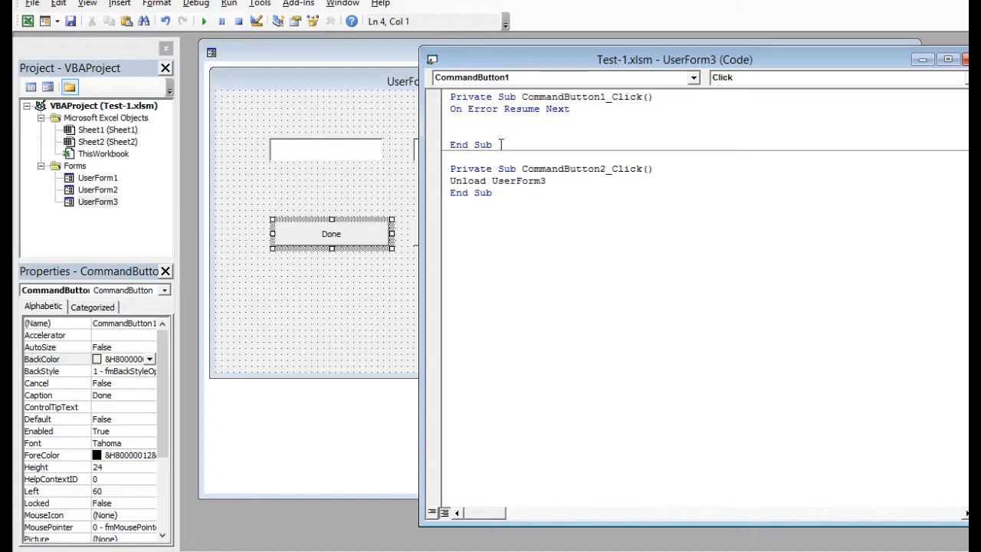
Add TextBox1 = UCase(TextBox1) and an If TextBox1.Value = "" Then MsgBox block to the Done code.
{"action": "type", "text": "TextBox1 = UCase(TextBox1)"}
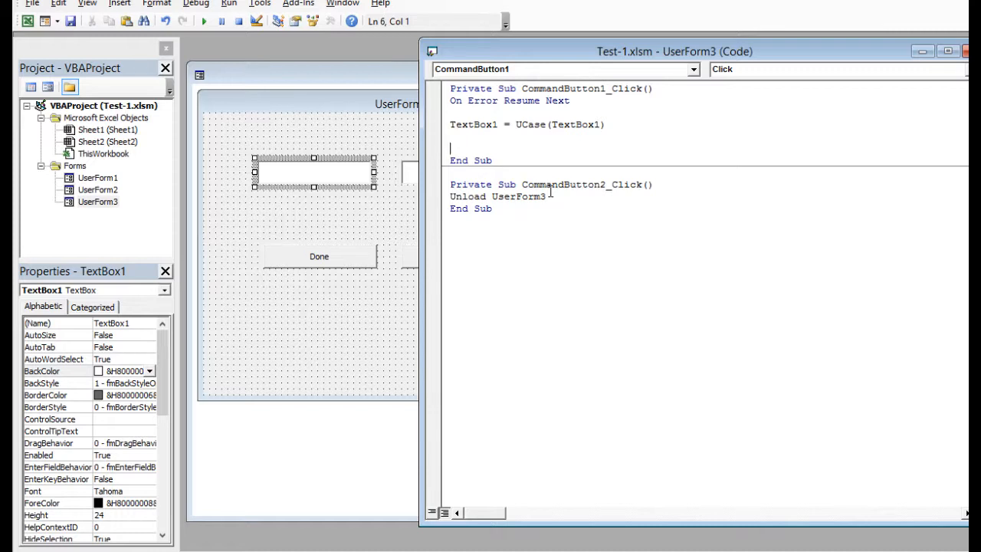
{"action": "type", "text": "If TextBox1.Value = \"\" Then"}
{"action": "type", "text": "MsgBox \"No file ditected\""}
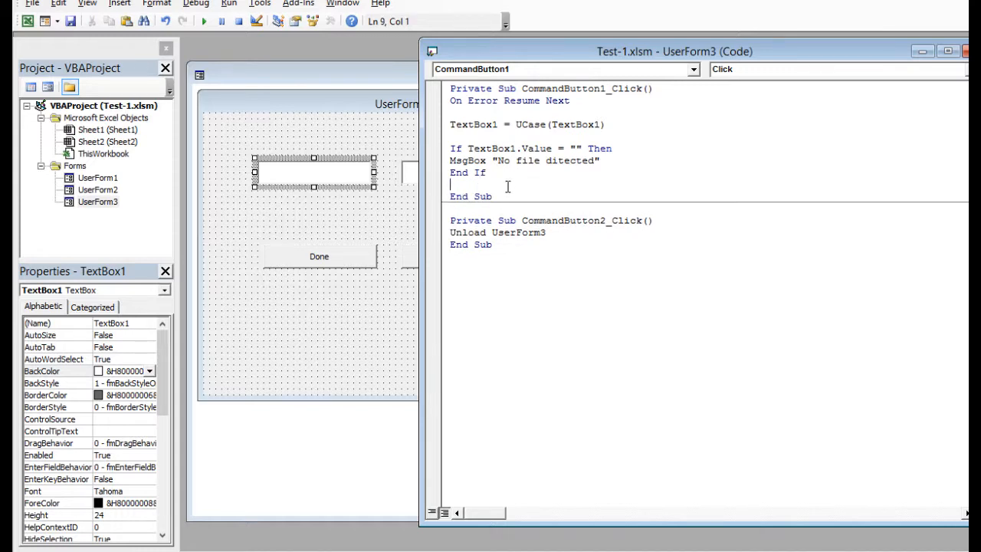
{"action": "mouse_move", "coordinate": [554, 178]}
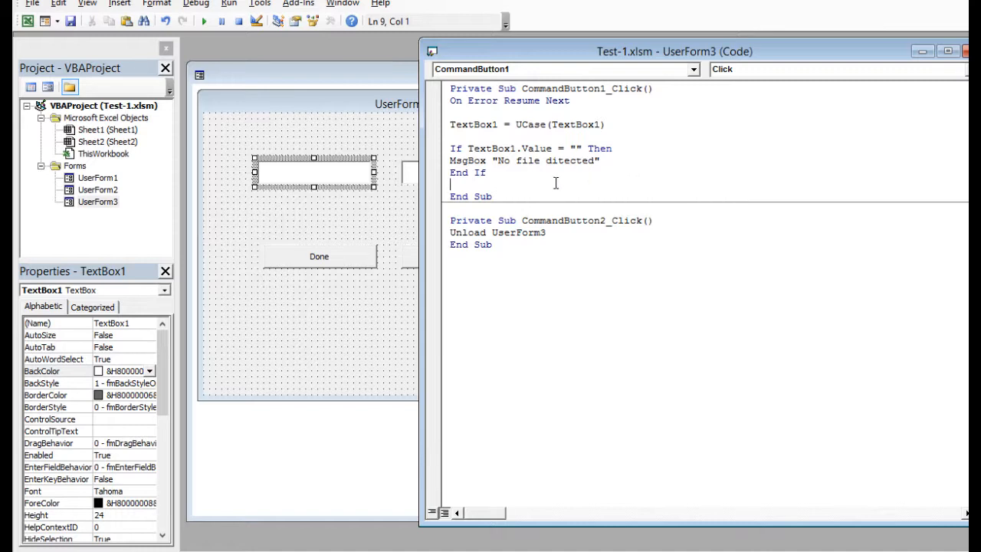
{"action": "key", "text": "enter"}
{"action": "type", "text": "If IsNumeric(Left(Me.TextBox1.Text, 1)) Then"}
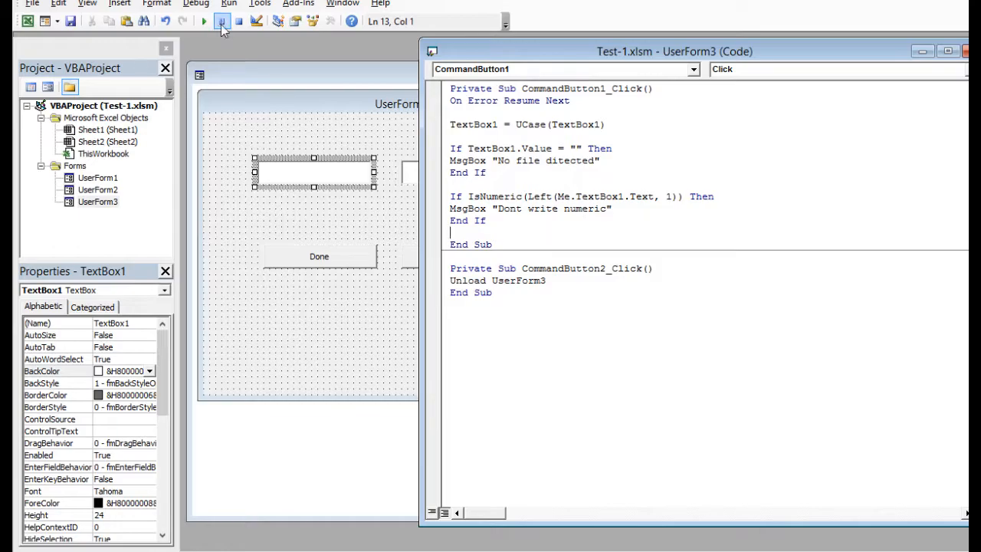
Enter 123 as the name, submit with Done and dismiss the 'Dont write numeric' warning.
{"action": "left_click", "coordinate": [202, 22]}
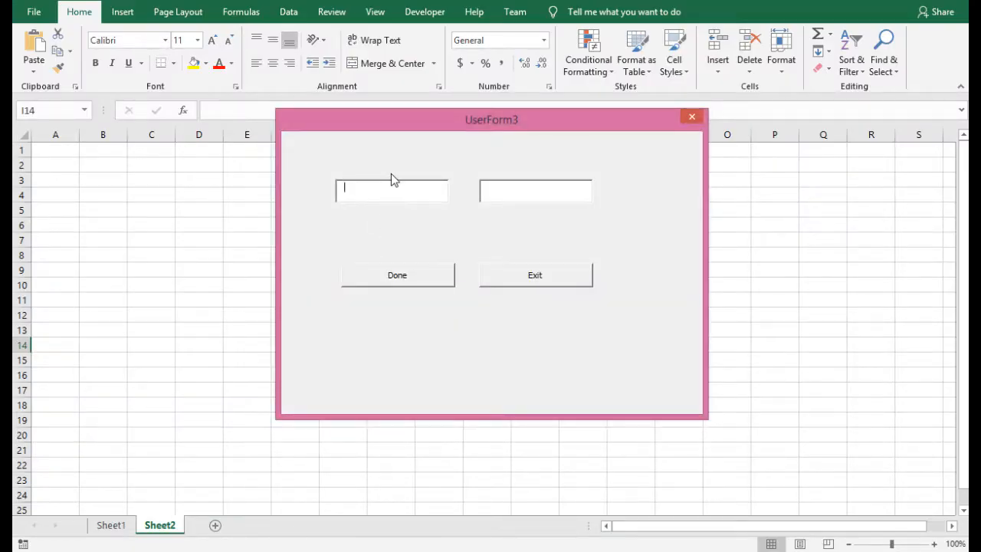
{"action": "type", "text": "123"}
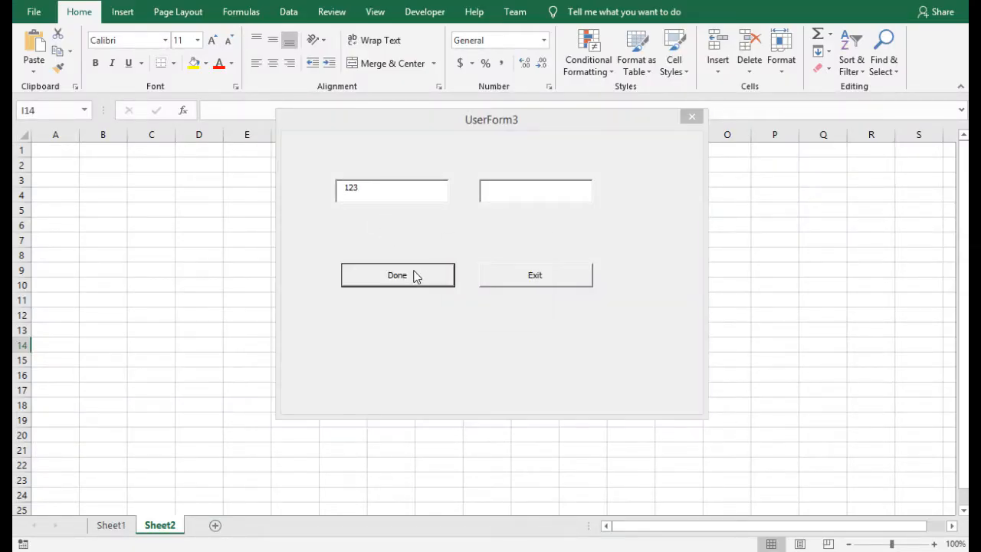
{"action": "left_click", "coordinate": [397, 276]}
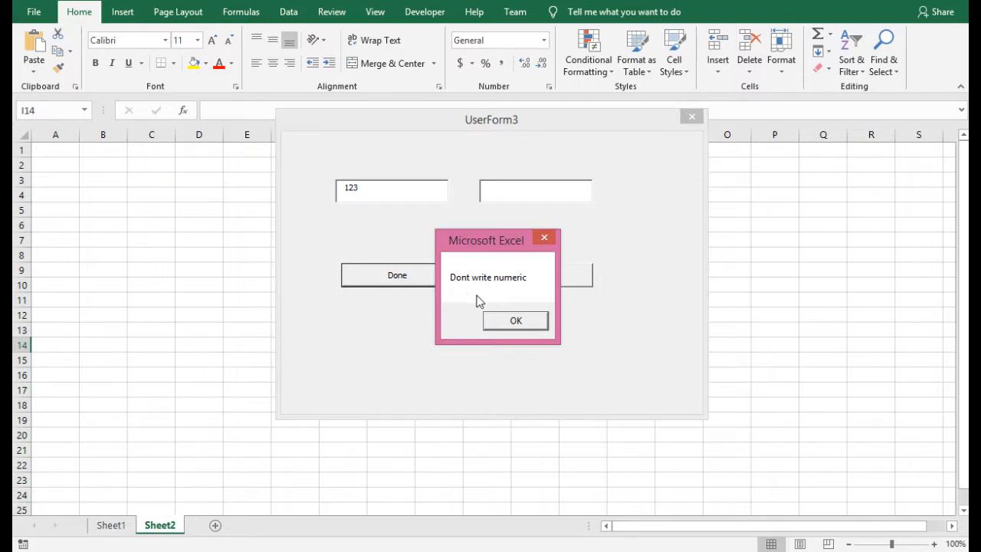
{"action": "left_click", "coordinate": [514, 320]}
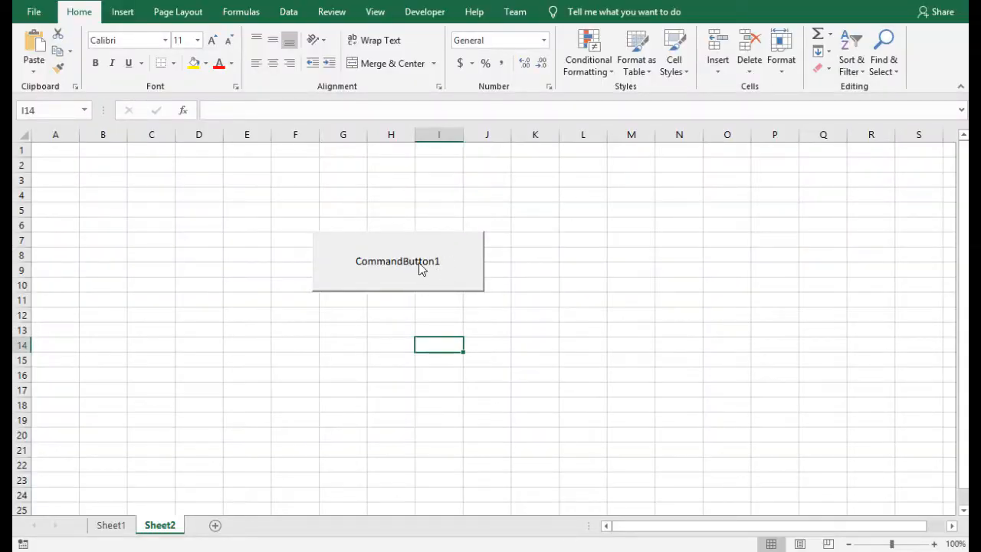
Add If Not IsNumeric(Left(Me.TextBox2.Text, 1)) Then checks for TextBox2 in the Done code.
{"action": "double_click", "coordinate": [397, 260]}
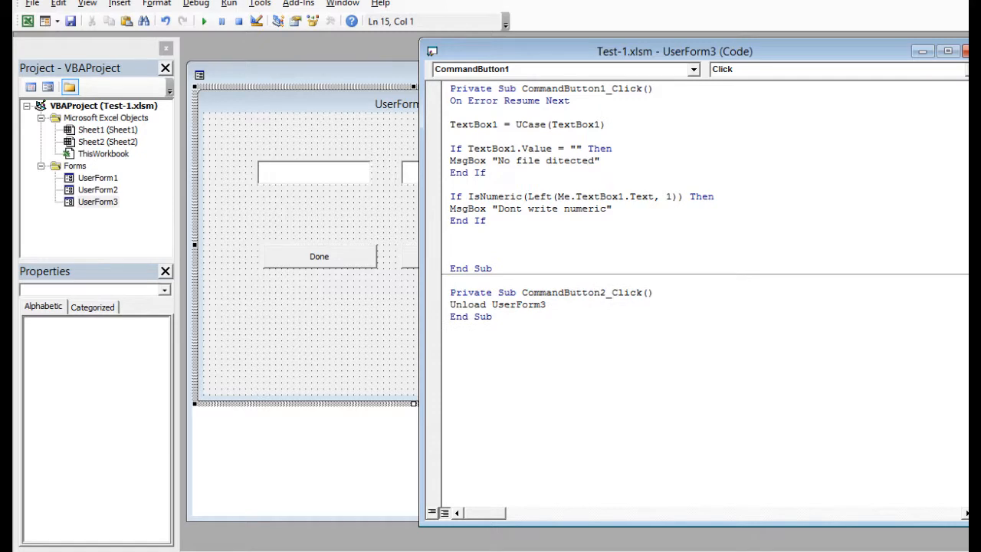
{"action": "type", "text": "IsNumeric (Left(Me.TextBox2.Text, 1))"}
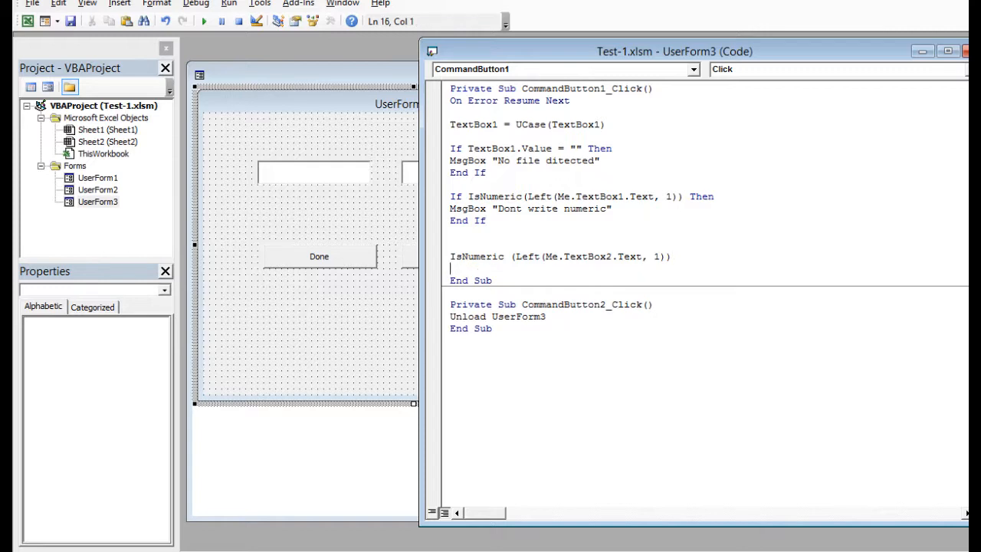
{"action": "key", "text": "enter"}
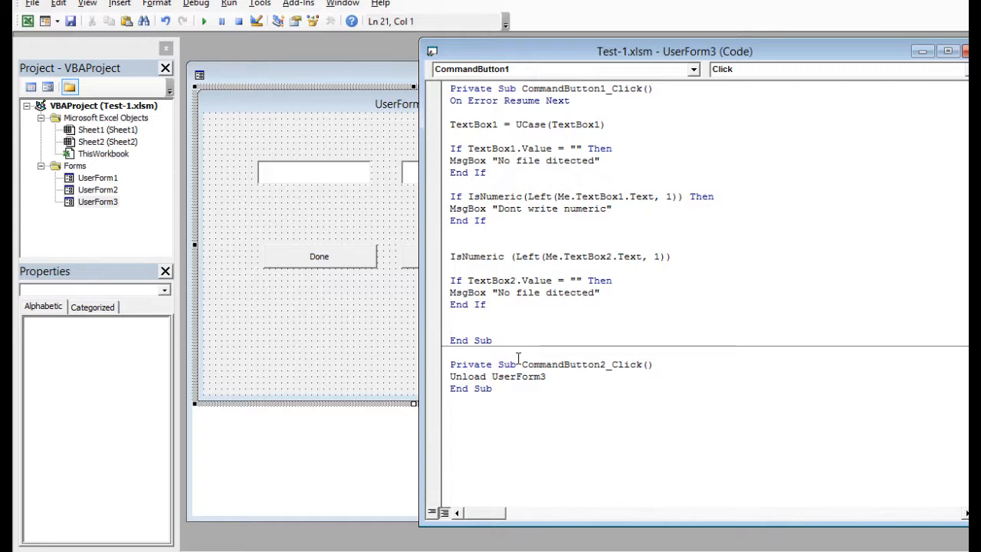
{"action": "type", "text": "If Not IsNumeric(Left(Me.TextBox2.Text, 1)) Then"}
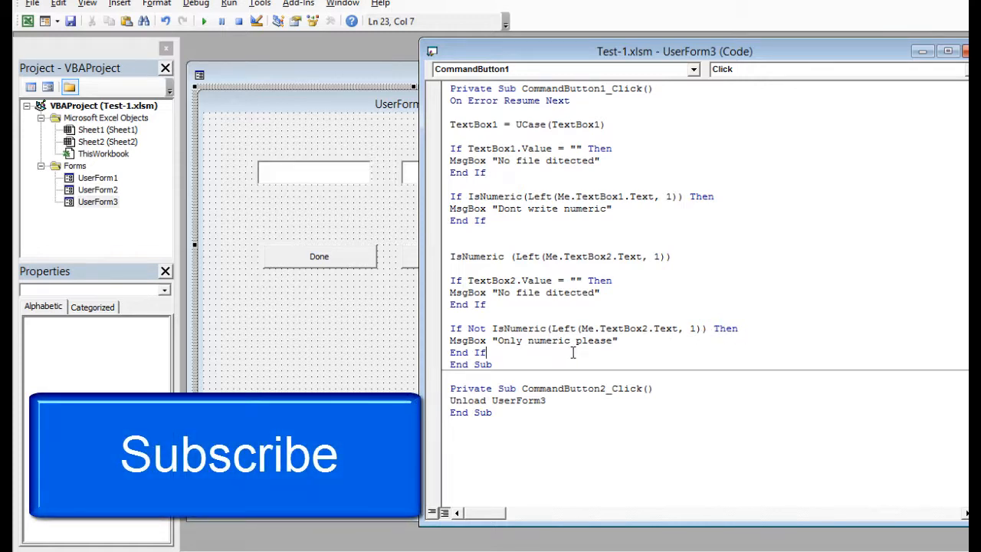
{"action": "mouse_move", "coordinate": [505, 358]}
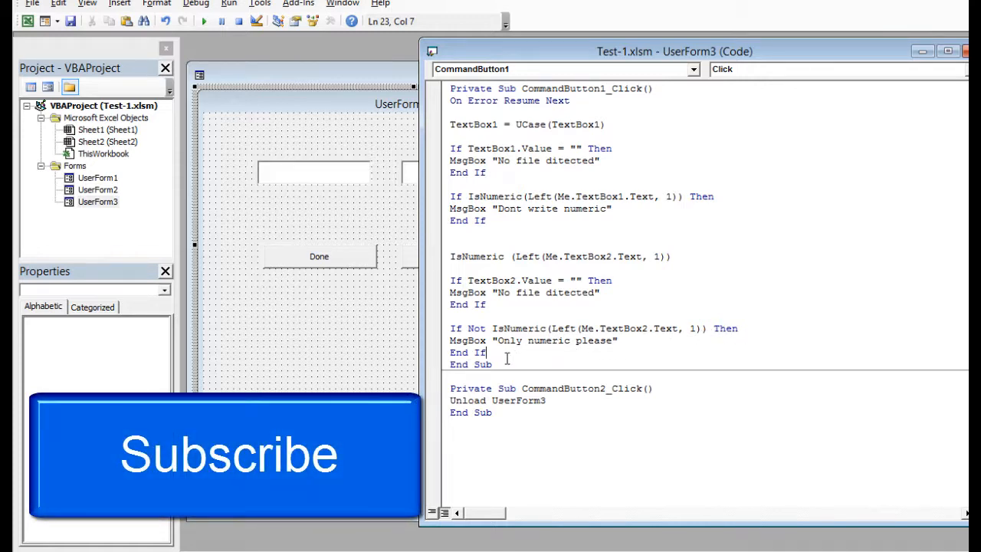
{"action": "key", "text": "enter"}
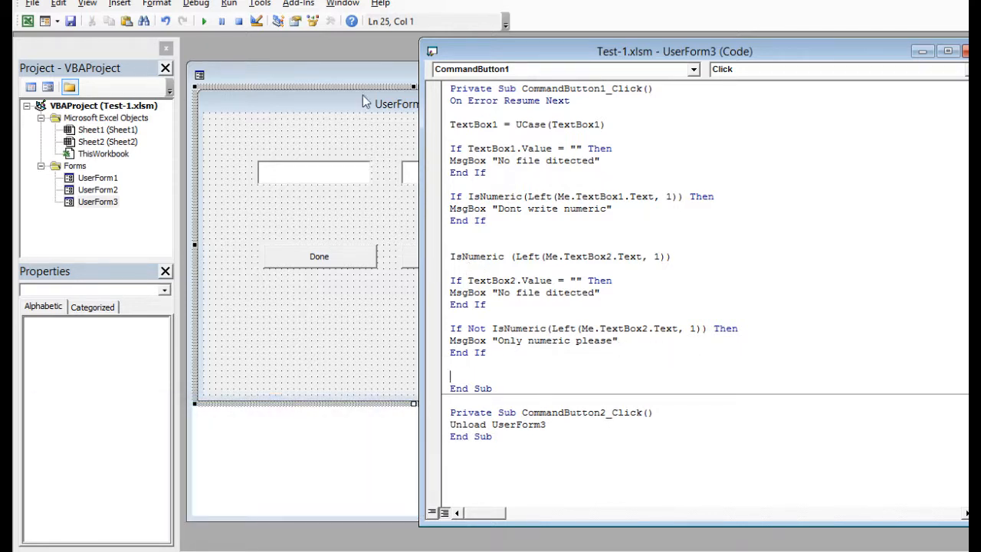
Run UserForm3 with 123 and 'av' letters in the second box and dismiss the 'Only numeric please' warning.
{"action": "left_click", "coordinate": [203, 21]}
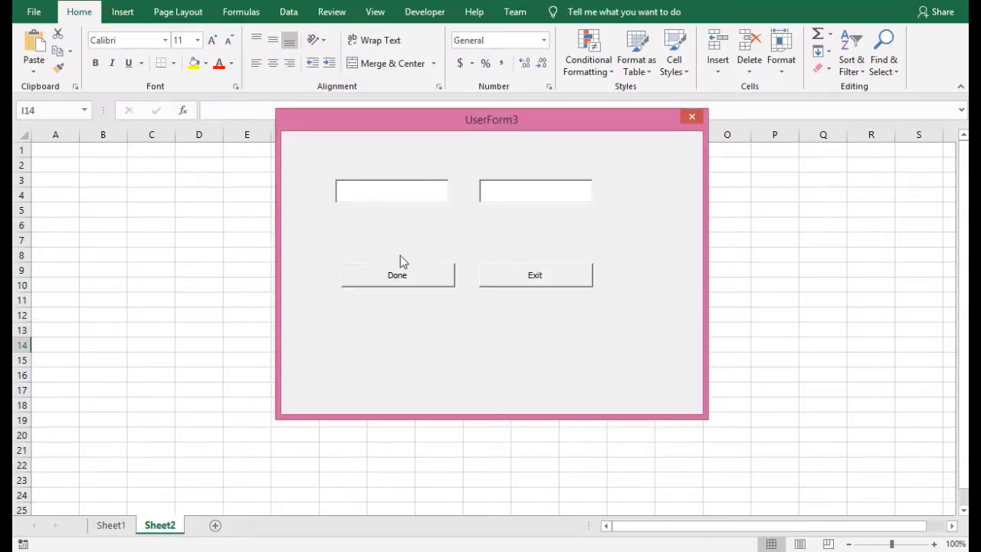
{"action": "mouse_move", "coordinate": [460, 233]}
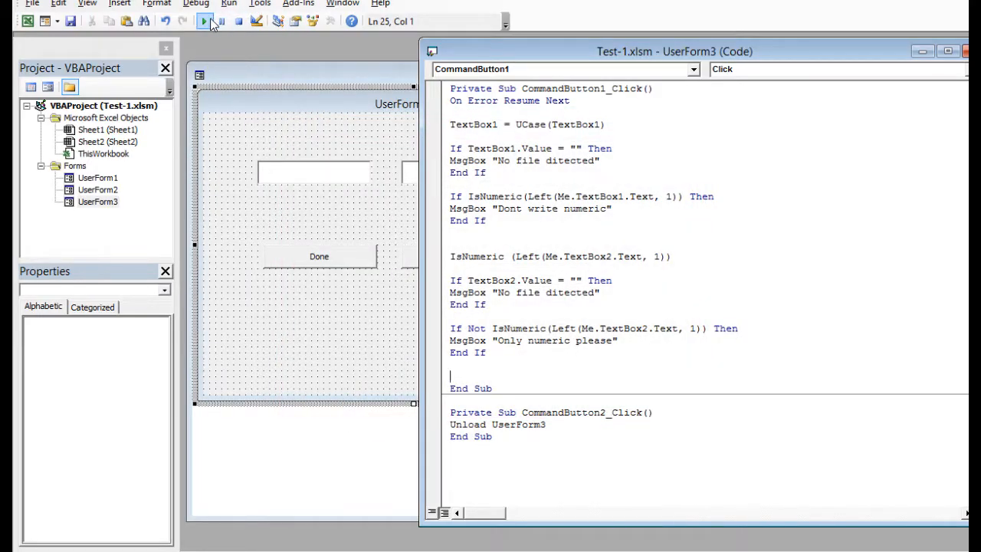
{"action": "left_click", "coordinate": [205, 22]}
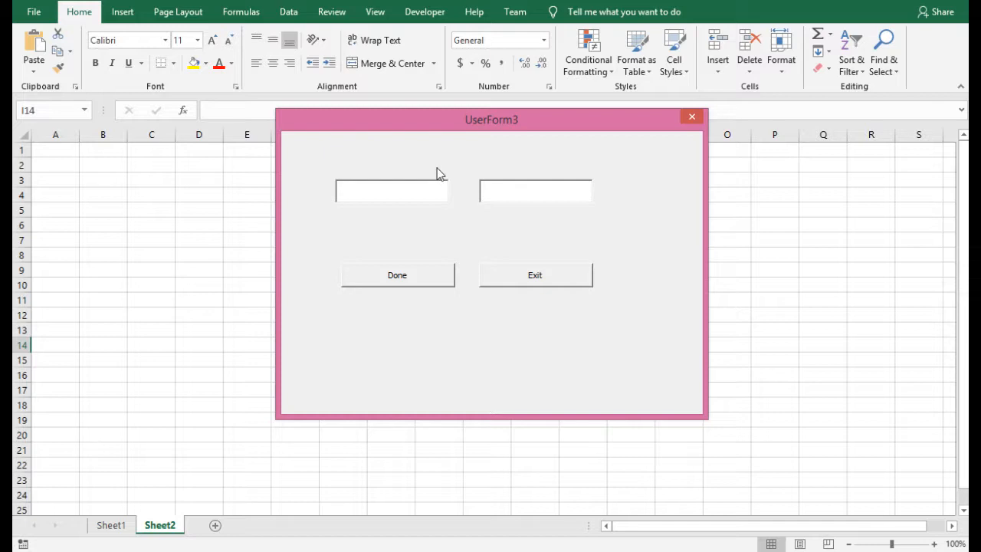
{"action": "type", "text": "123"}
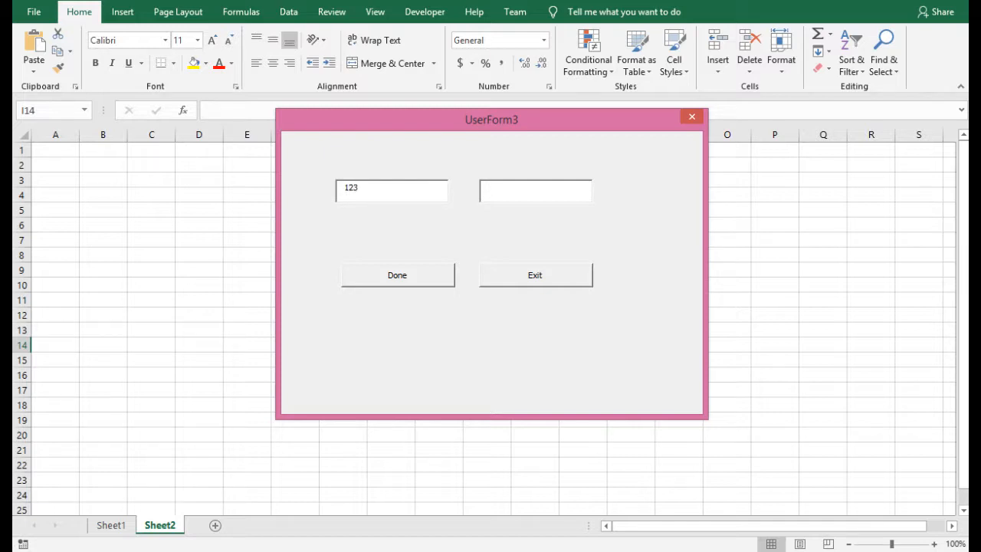
{"action": "type", "text": "avc"}
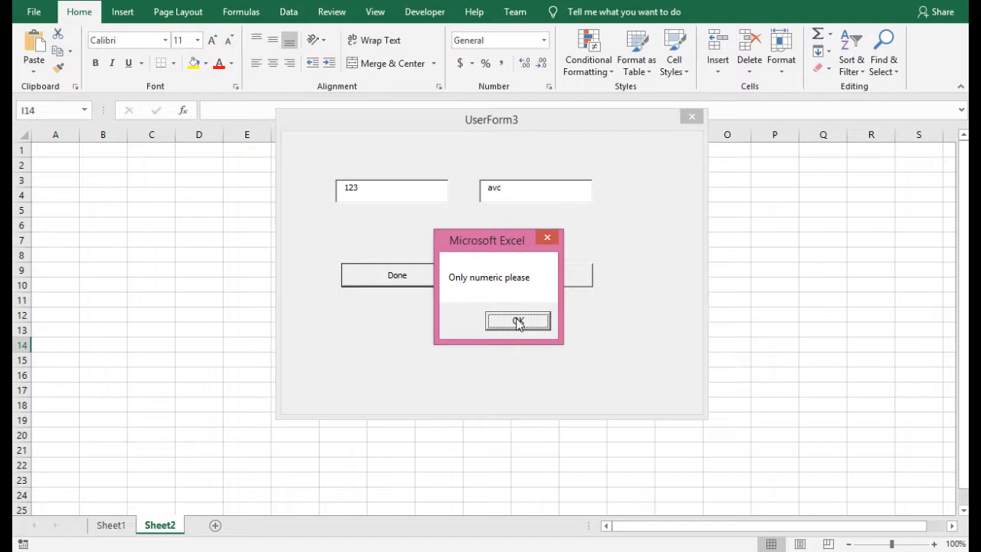
{"action": "left_click", "coordinate": [518, 320]}
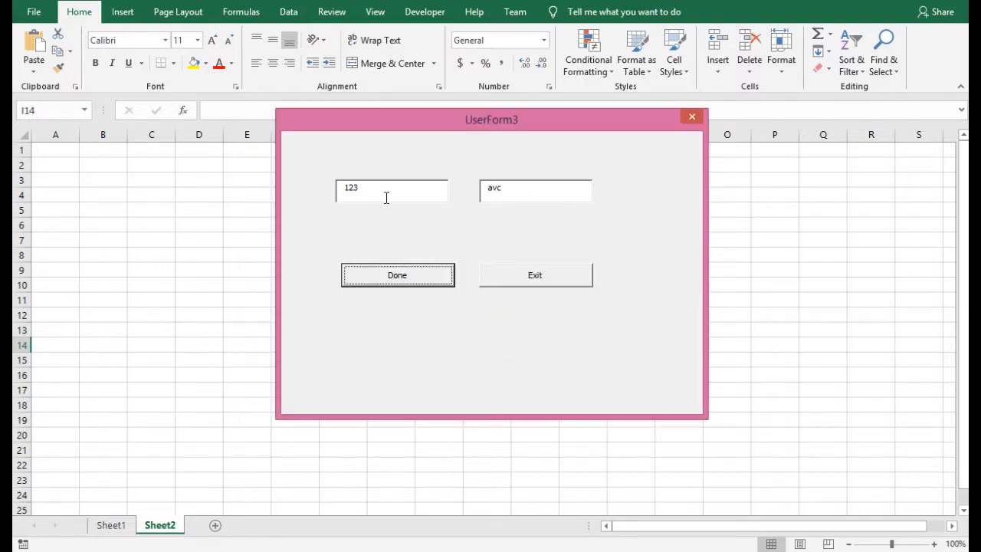
Submit a name with 12365487 in the second box and confirm it uppercases without warning.
{"action": "type", "text": "M"}
{"action": "left_click", "coordinate": [534, 192]}
{"action": "type", "text": "1"}
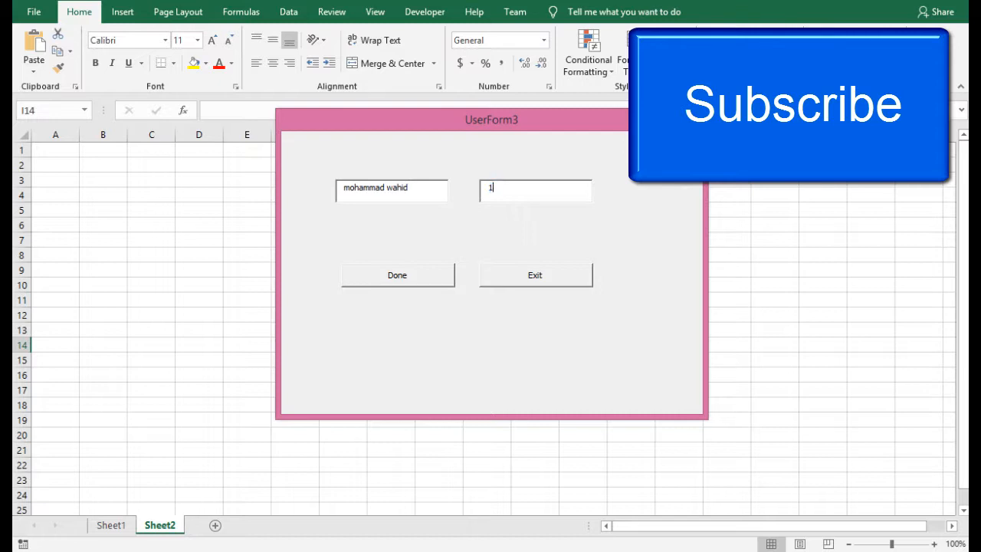
{"action": "type", "text": "2365487"}
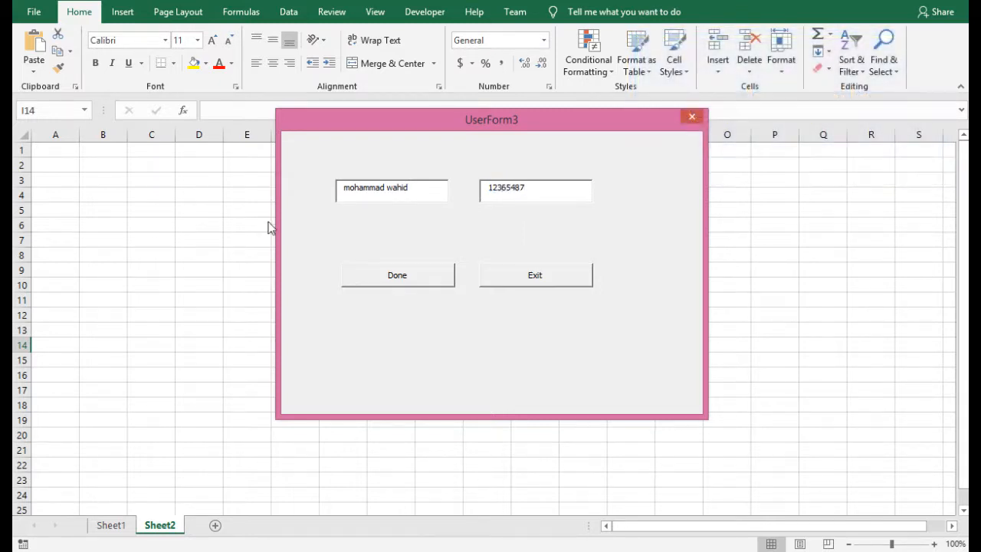
{"action": "left_click", "coordinate": [397, 274]}
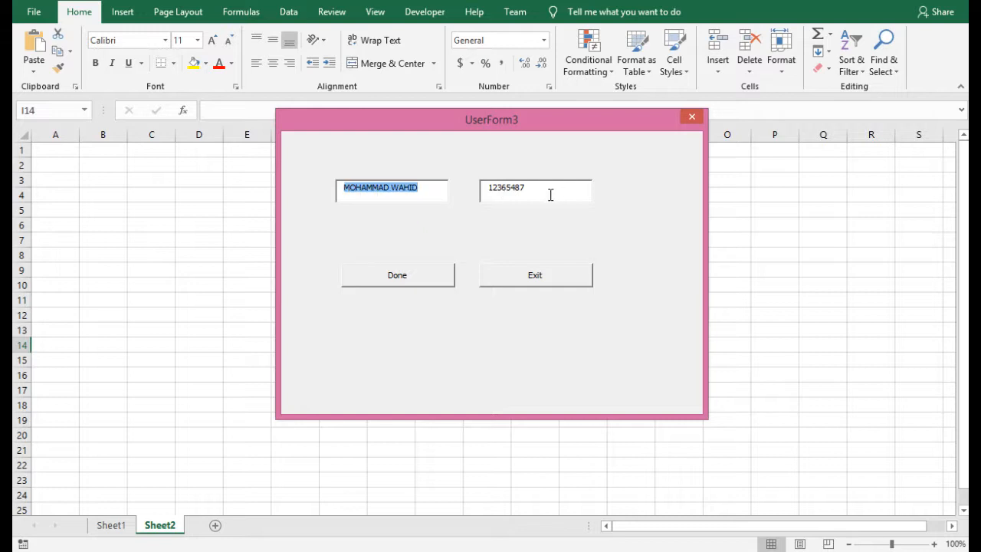
Replace the second box with 'tool', submit and dismiss the 'Only numeric please' warning.
{"action": "left_click", "coordinate": [533, 190]}
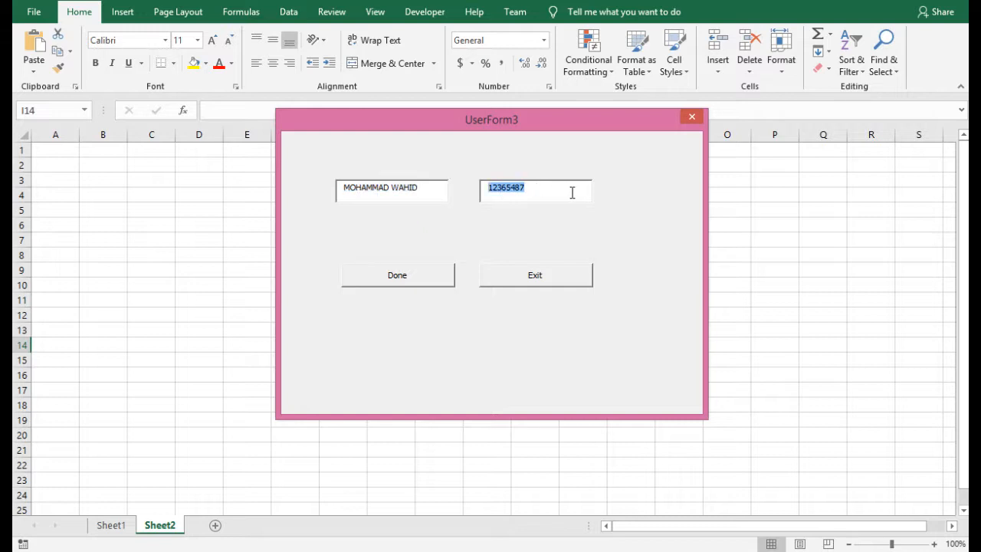
{"action": "type", "text": "tool"}
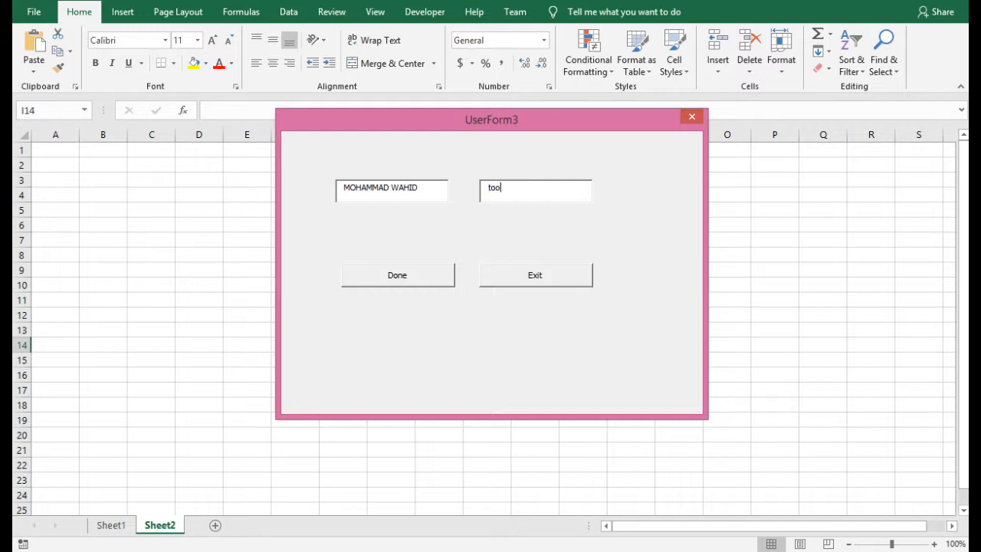
{"action": "left_click", "coordinate": [397, 275]}
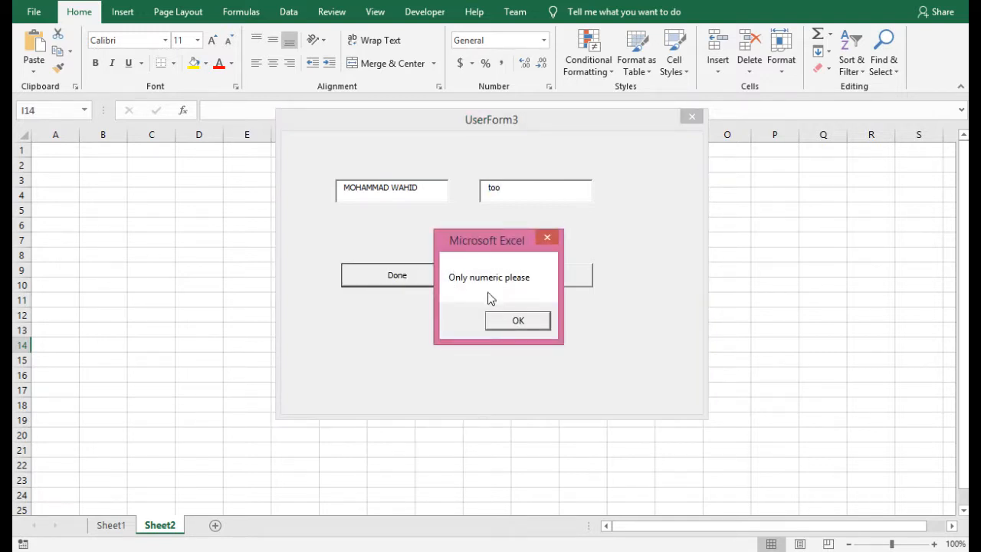
{"action": "left_click", "coordinate": [518, 320]}
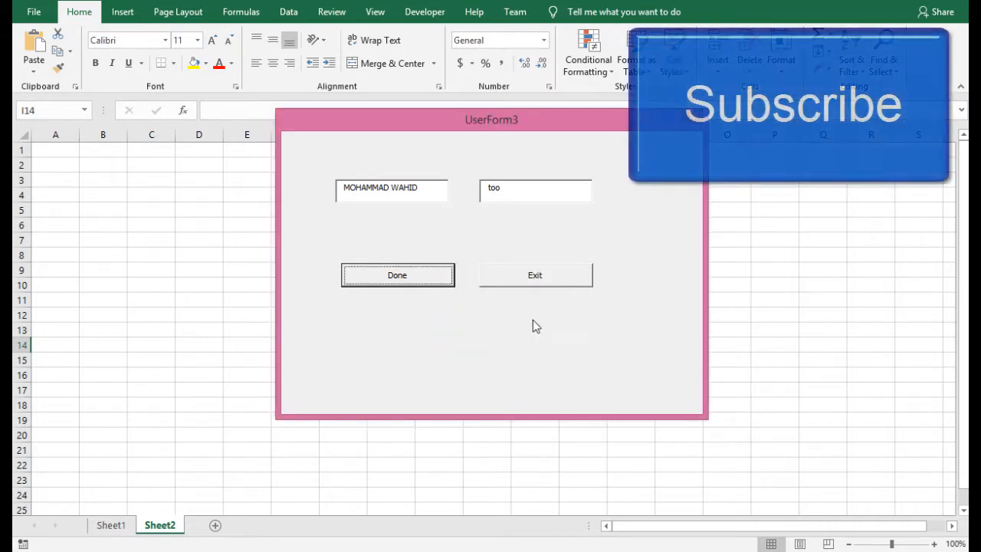